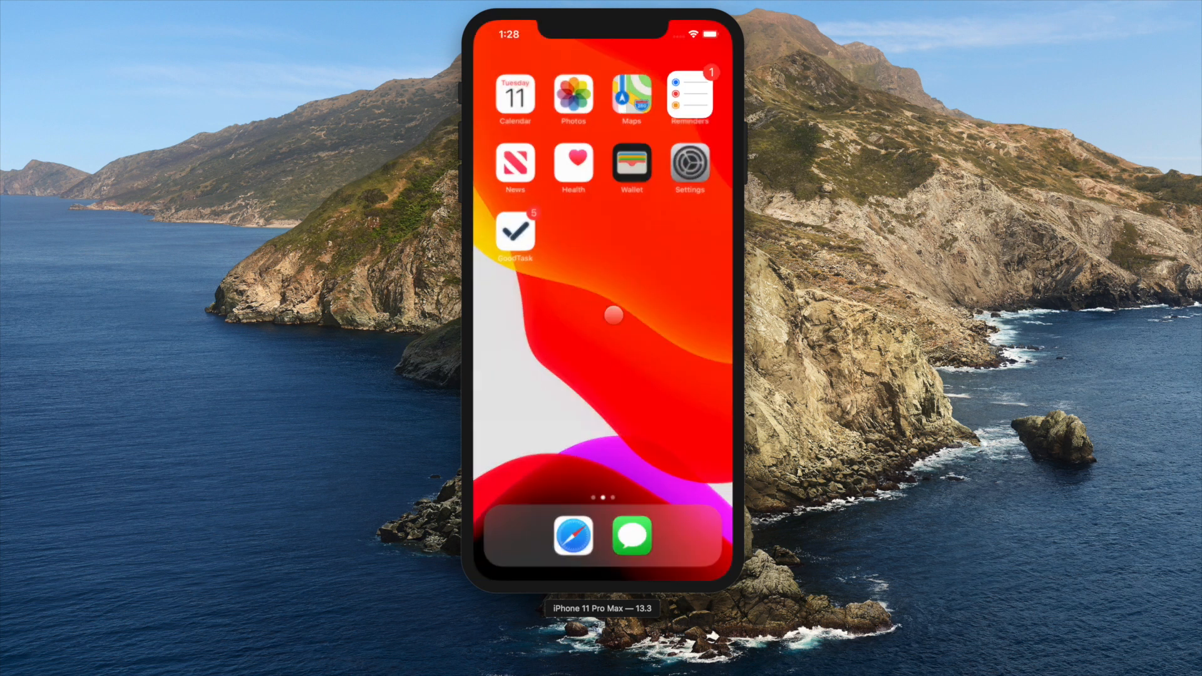
- Launch GoodTask, review the Calendars in Lists & Calendars settings, then close them
{"action": "left_click", "coordinate": [515, 231]}
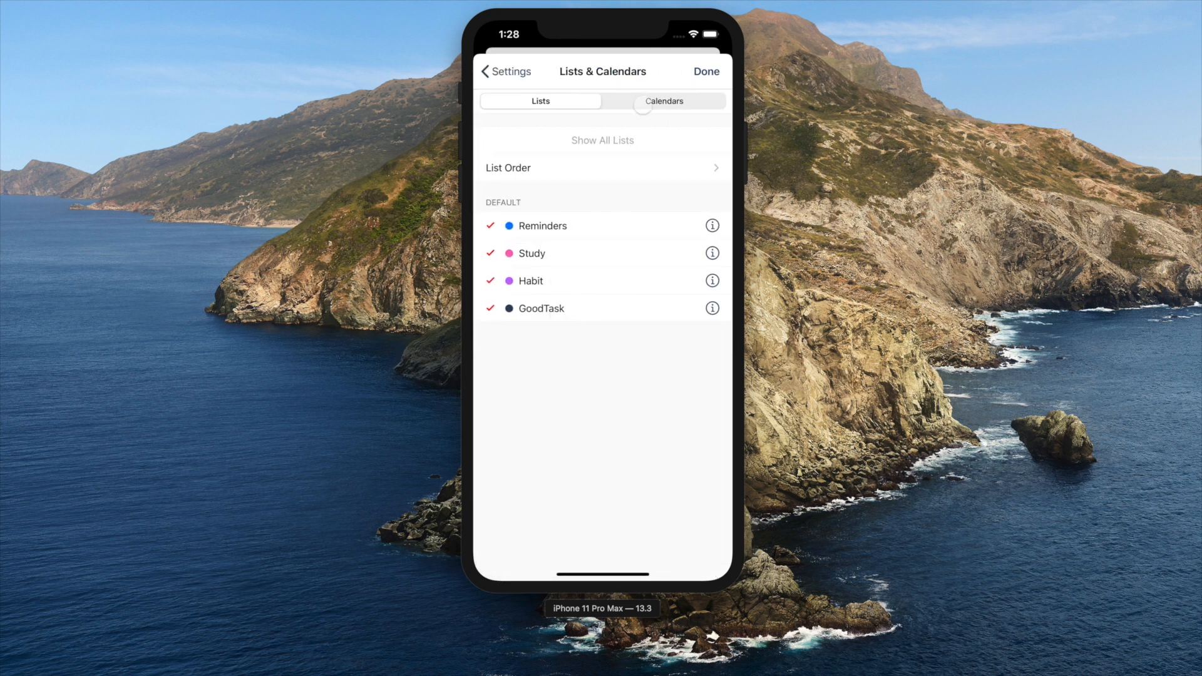
{"action": "left_click", "coordinate": [664, 101]}
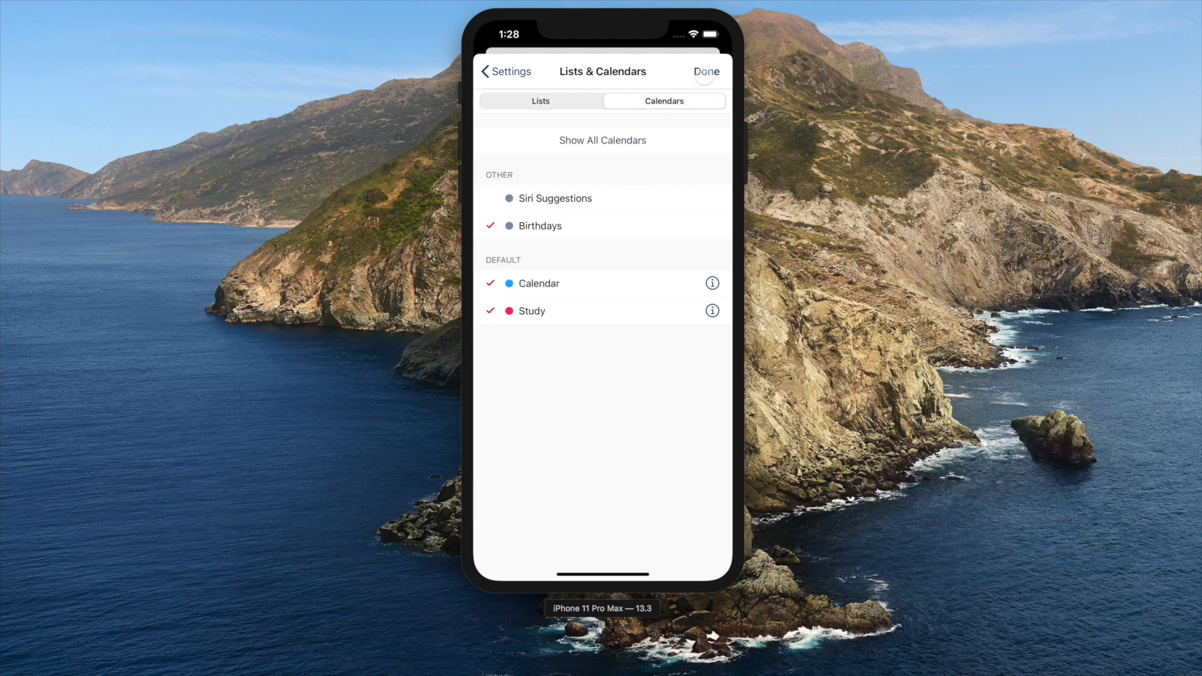
{"action": "left_click", "coordinate": [704, 71]}
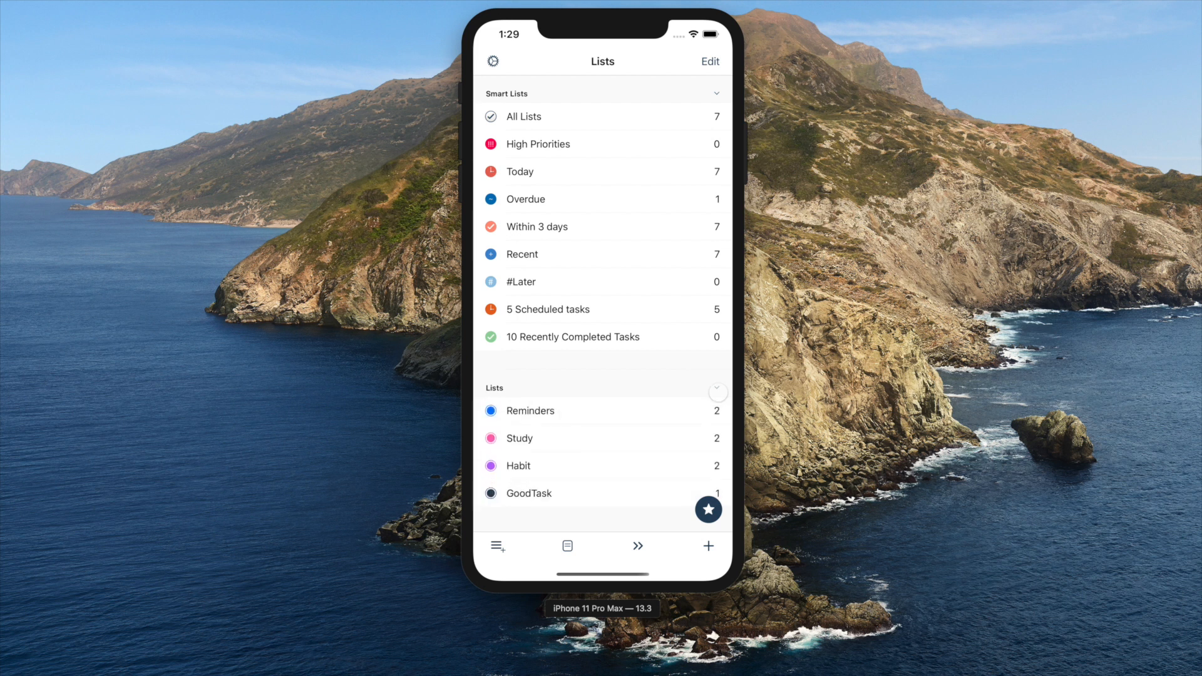
- Group 10 Recently Completed Tasks and #Later under Test, then preview the Next task
{"action": "left_click", "coordinate": [708, 61]}
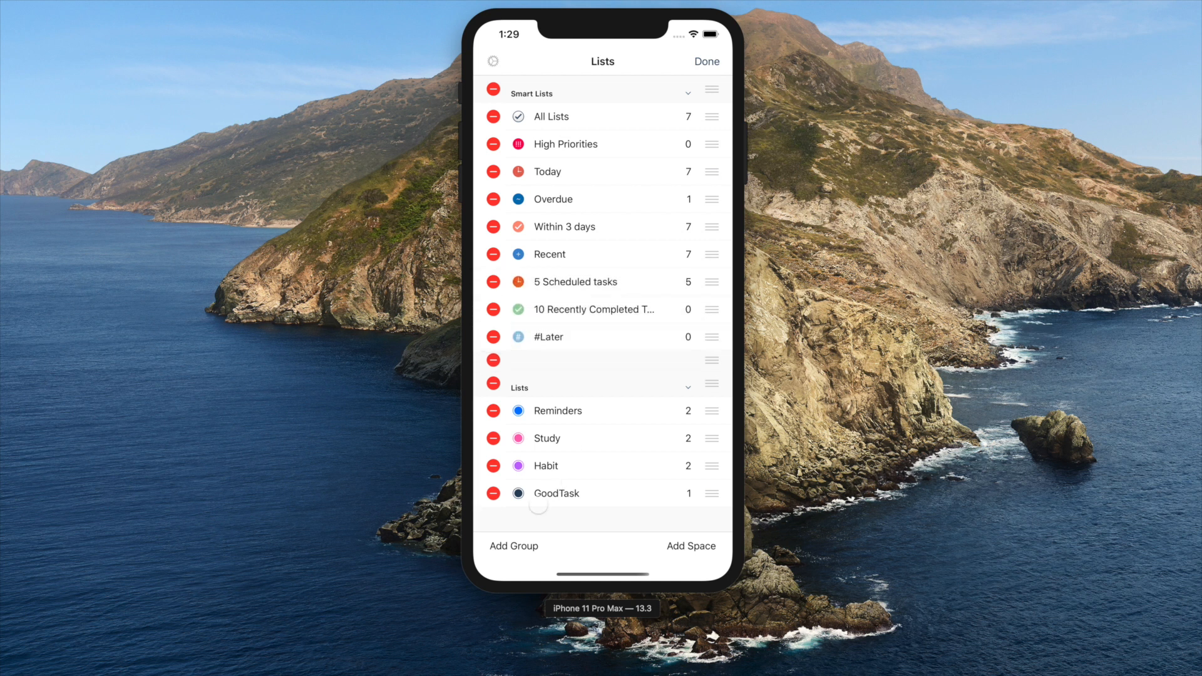
{"action": "left_click", "coordinate": [708, 61]}
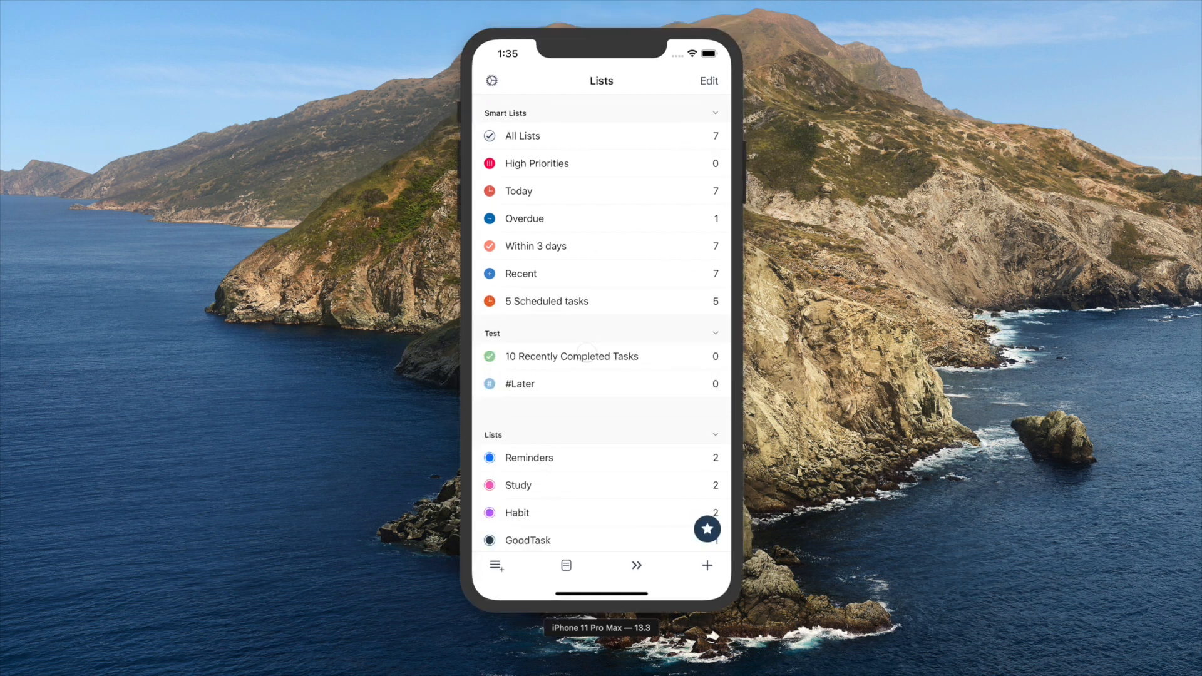
{"action": "left_click", "coordinate": [601, 356]}
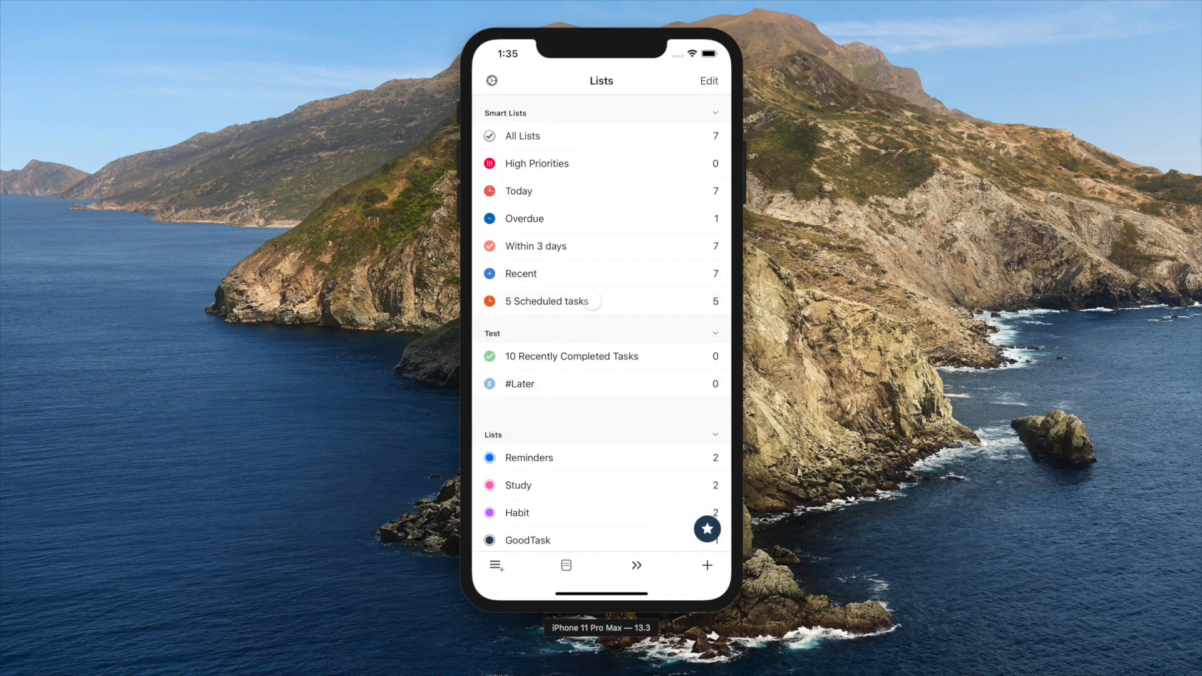
{"action": "left_click", "coordinate": [529, 457]}
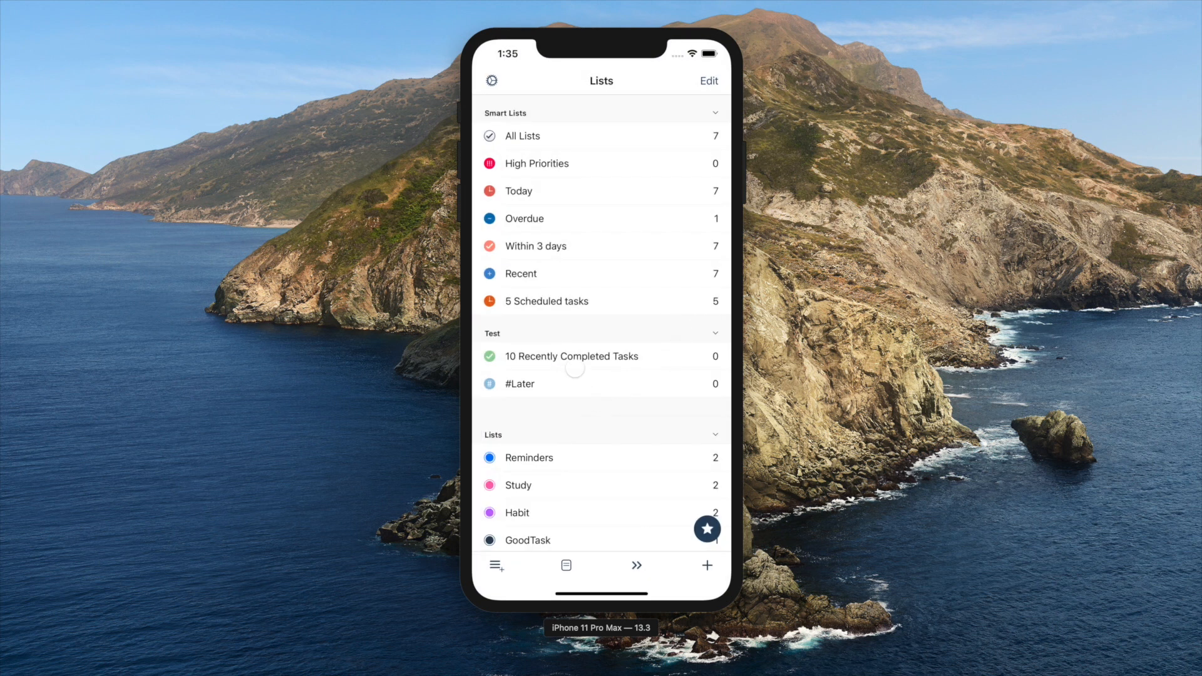
{"action": "left_click", "coordinate": [706, 566]}
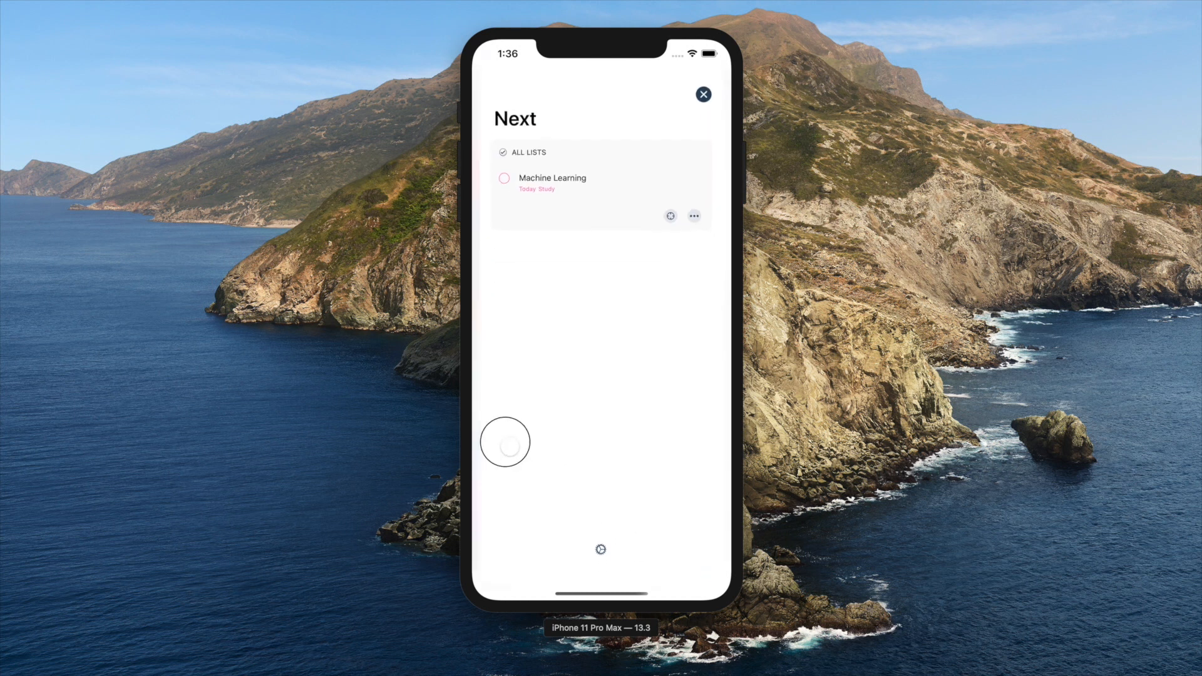
{"action": "left_click", "coordinate": [702, 95]}
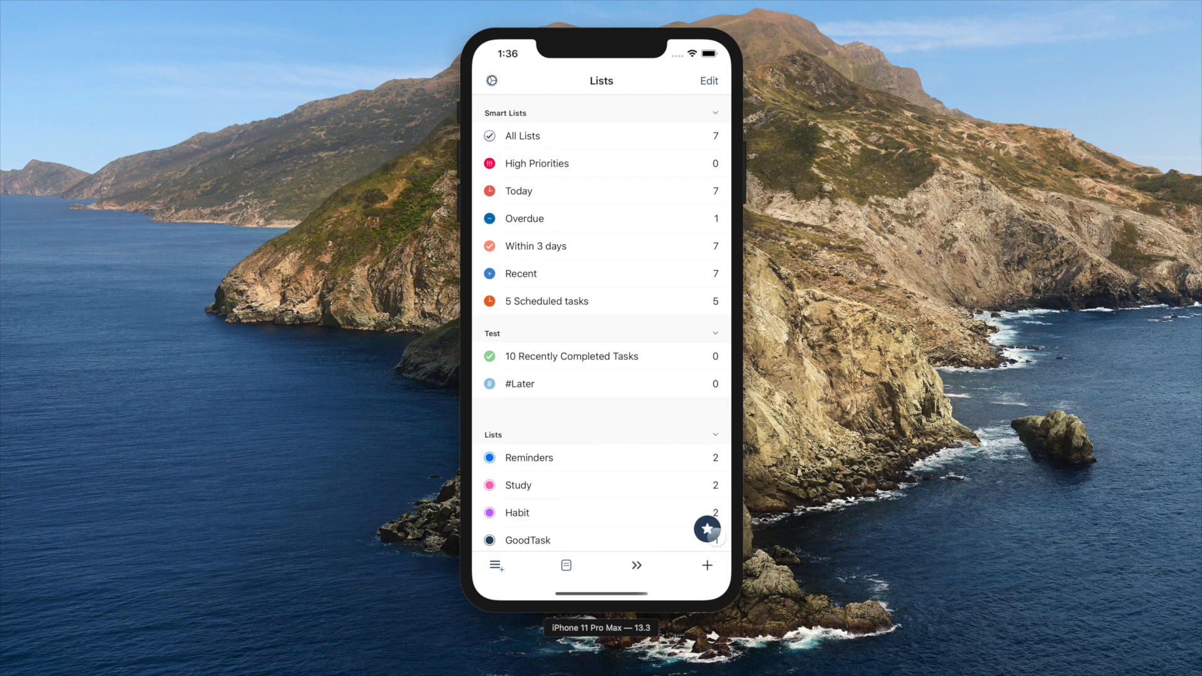
{"action": "left_click", "coordinate": [706, 529]}
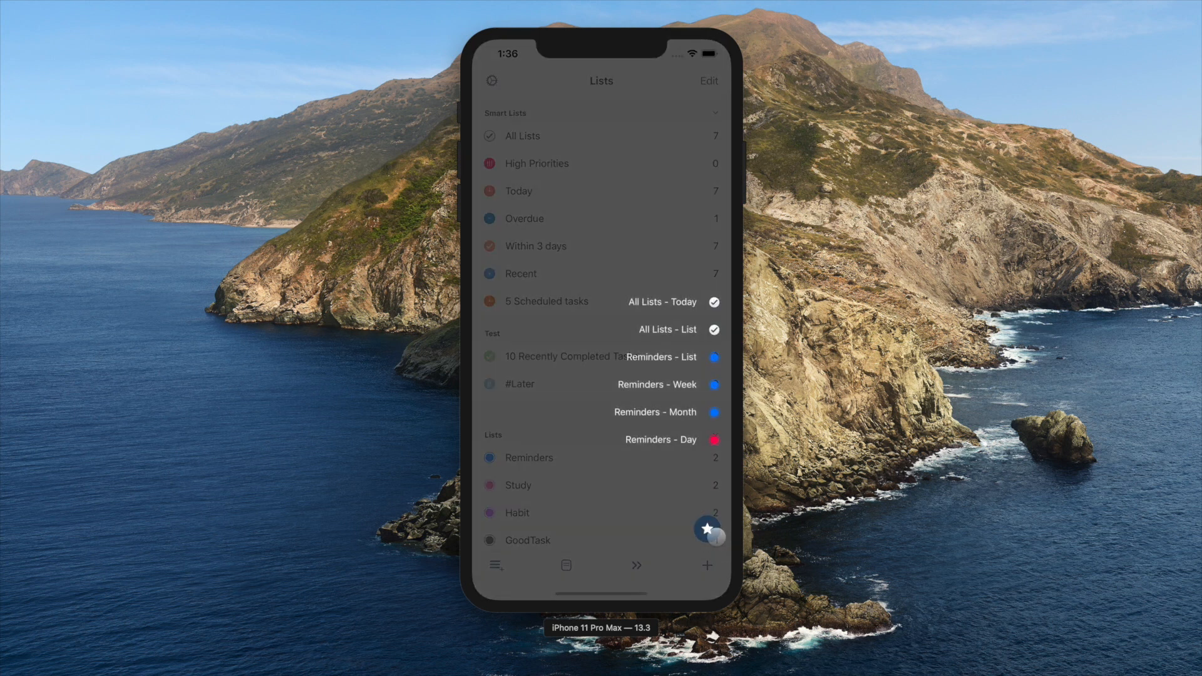
{"action": "left_click", "coordinate": [524, 136]}
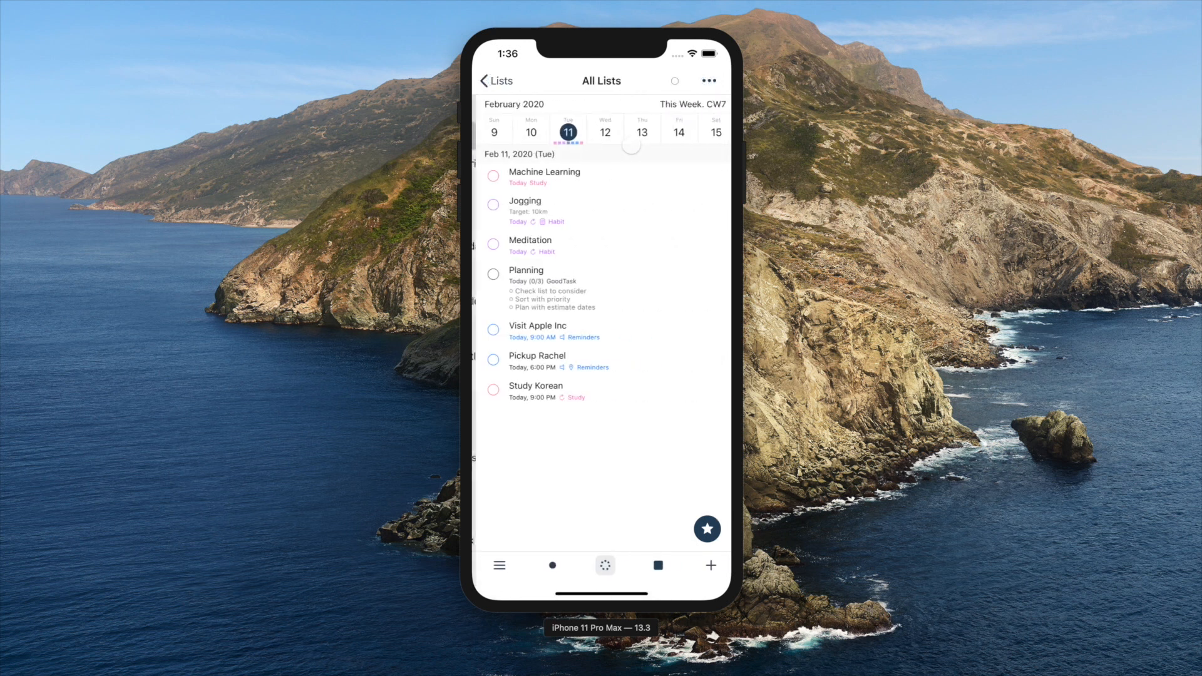
{"action": "left_click", "coordinate": [706, 529]}
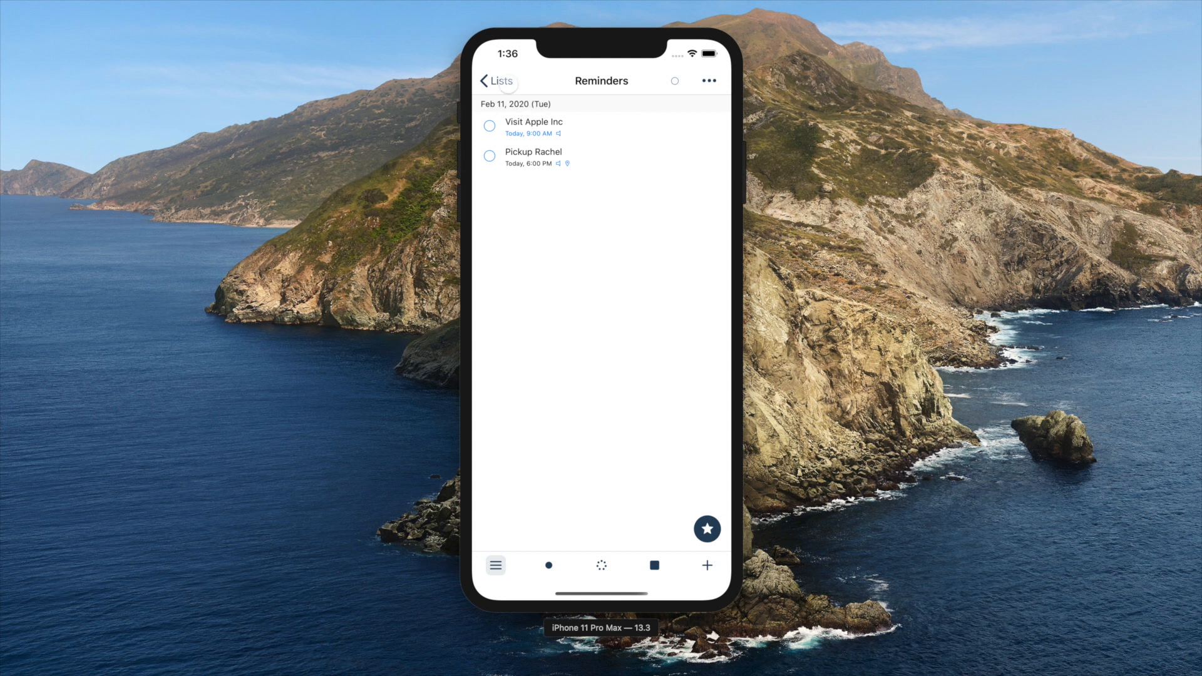
{"action": "left_click", "coordinate": [495, 565]}
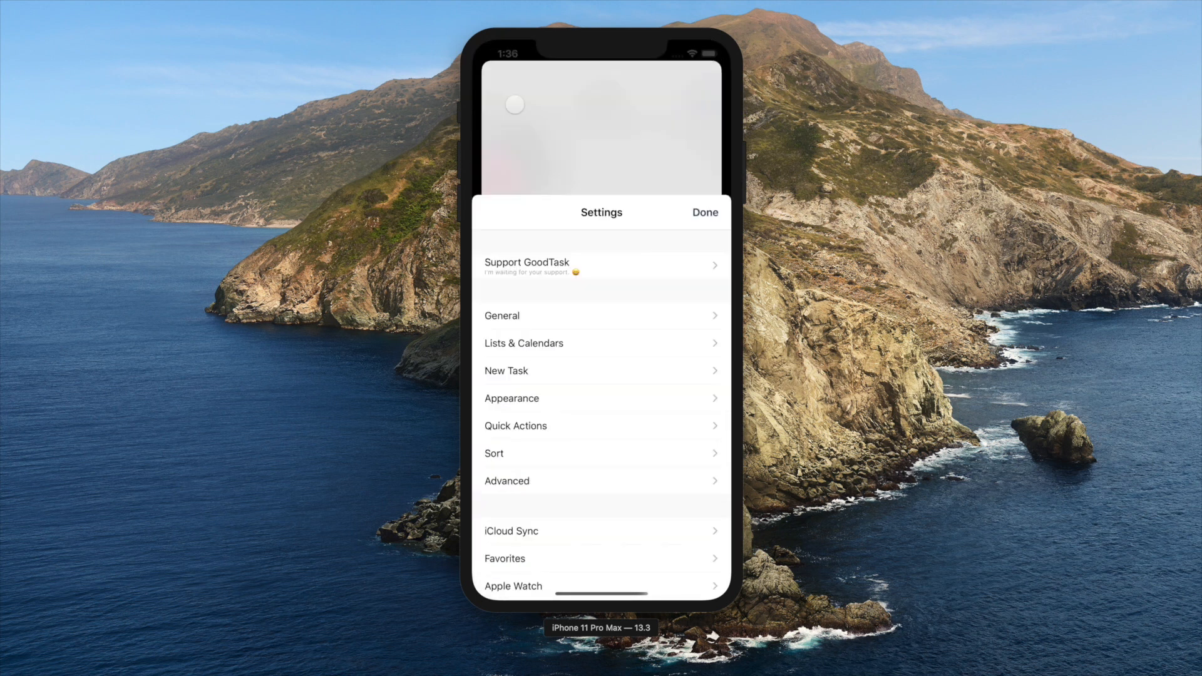
{"action": "left_click", "coordinate": [505, 557]}
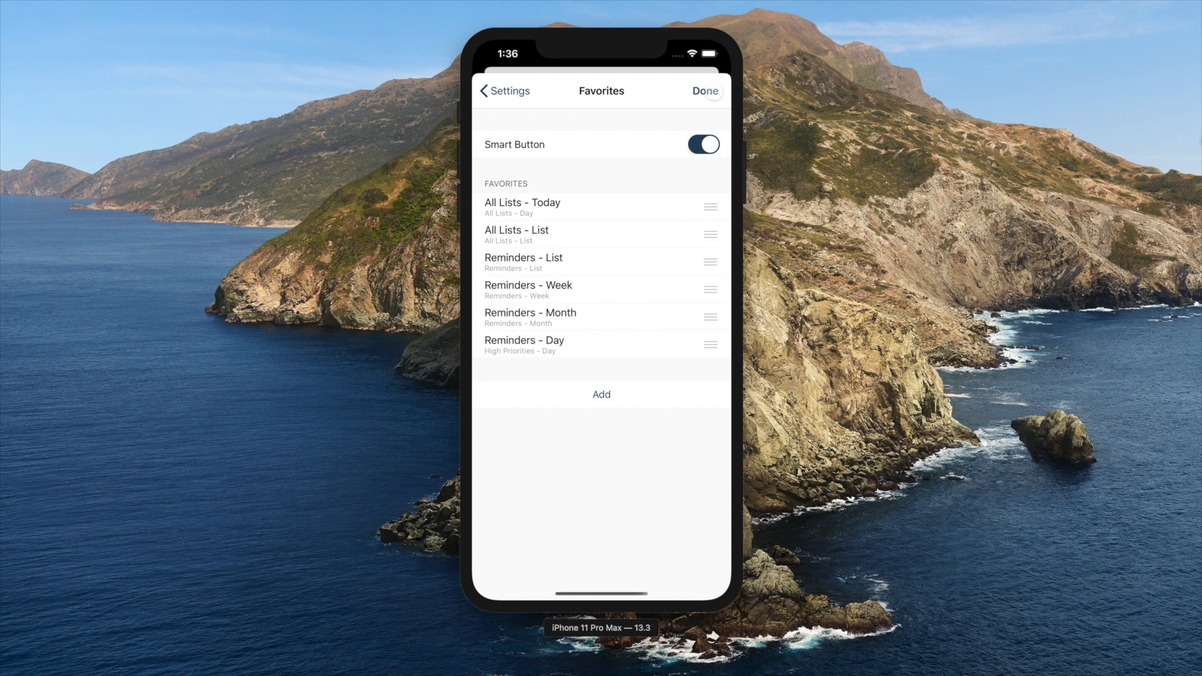
{"action": "left_click", "coordinate": [703, 90]}
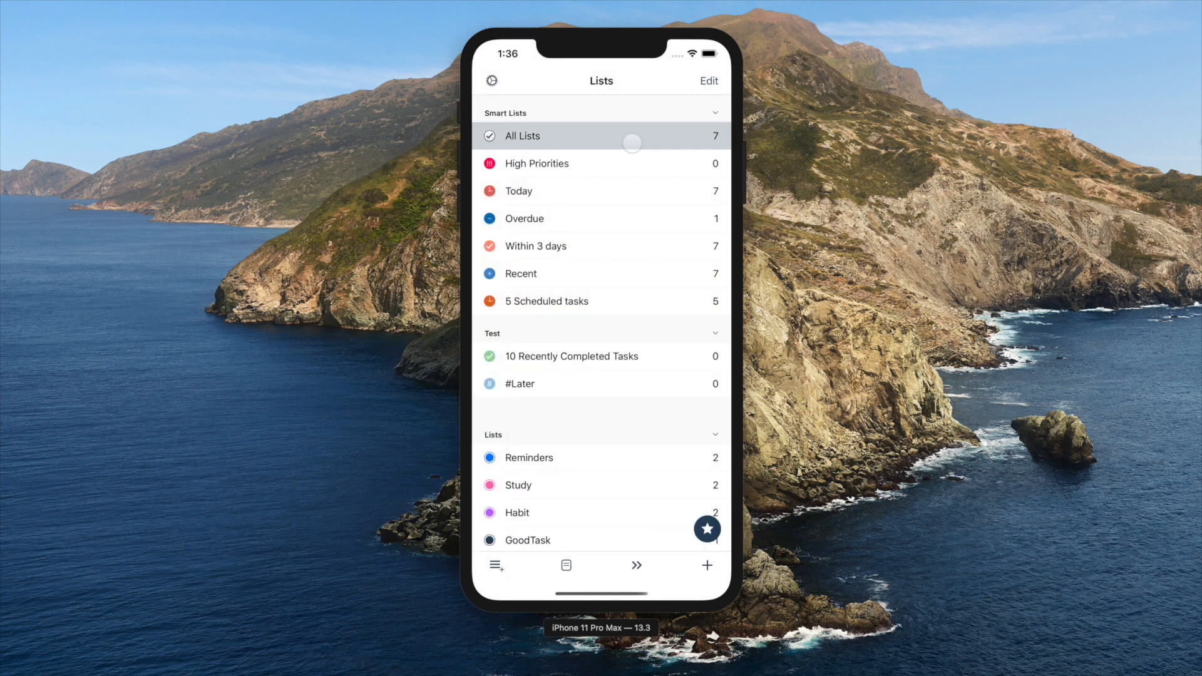
- Open All Lists and switch it to the February 2020 month calendar view
{"action": "left_click", "coordinate": [537, 135]}
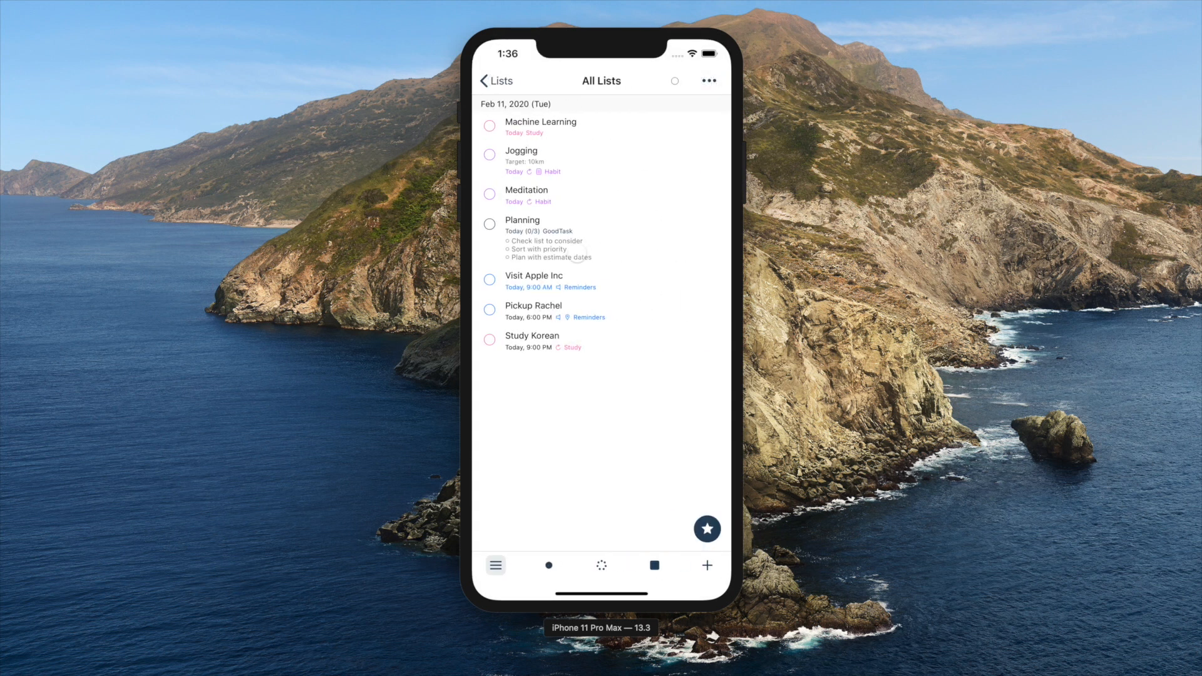
{"action": "left_click", "coordinate": [547, 565]}
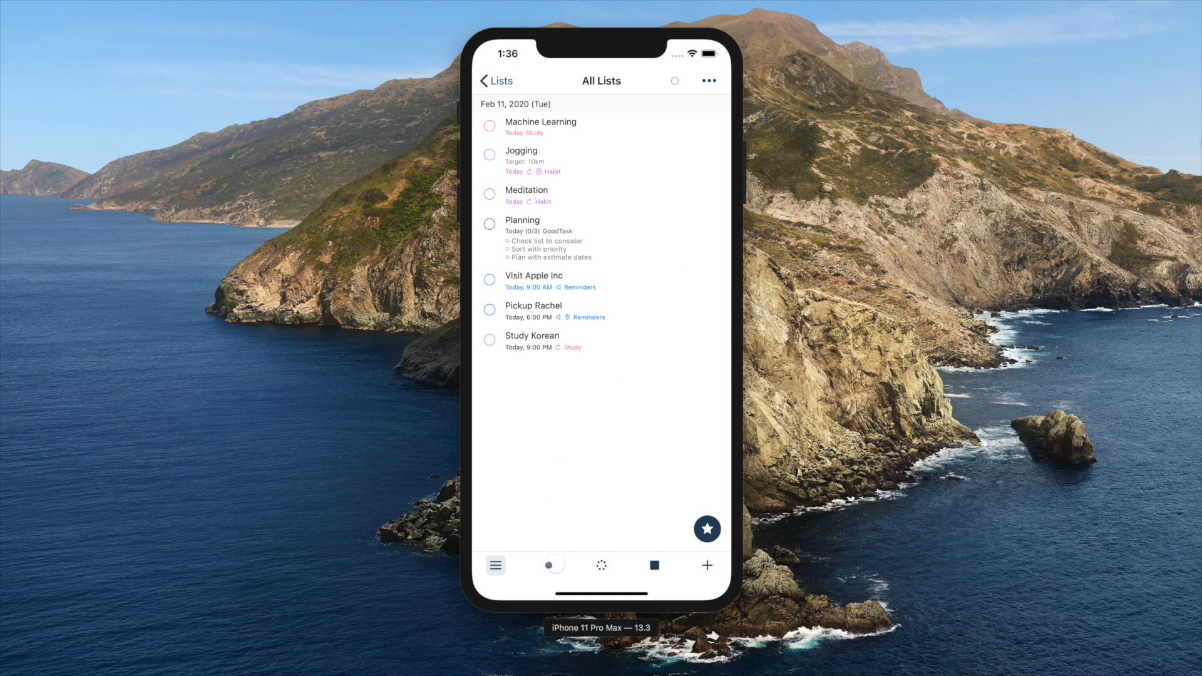
{"action": "left_click", "coordinate": [553, 565]}
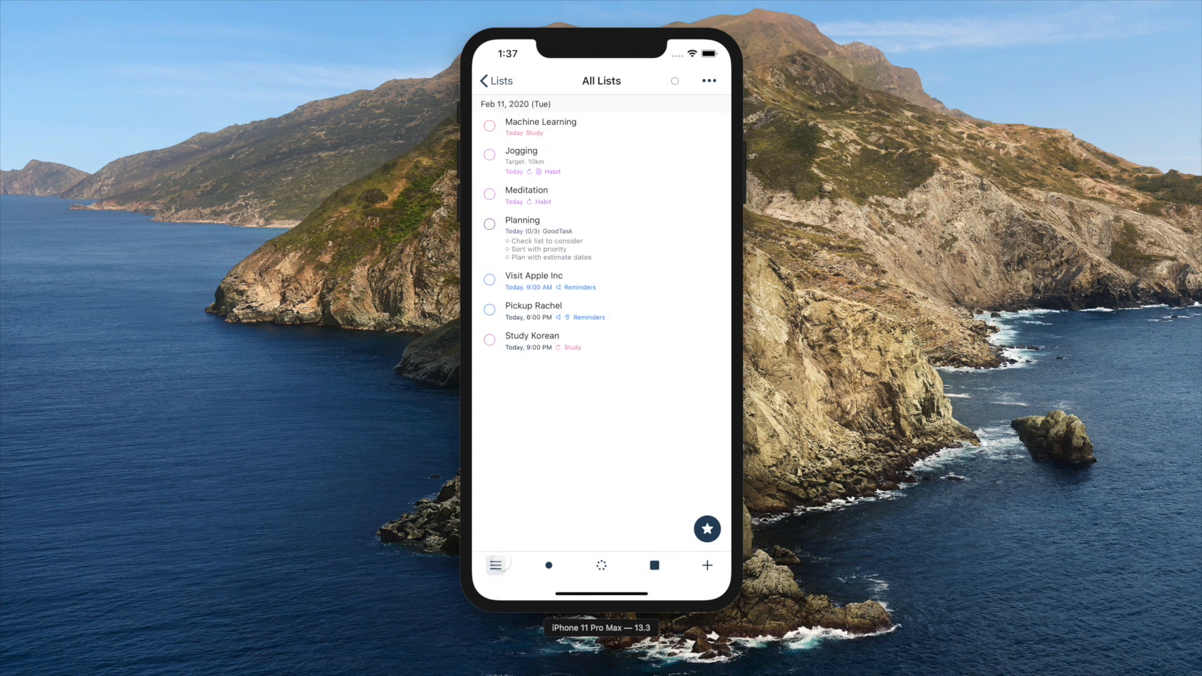
{"action": "left_click", "coordinate": [548, 566]}
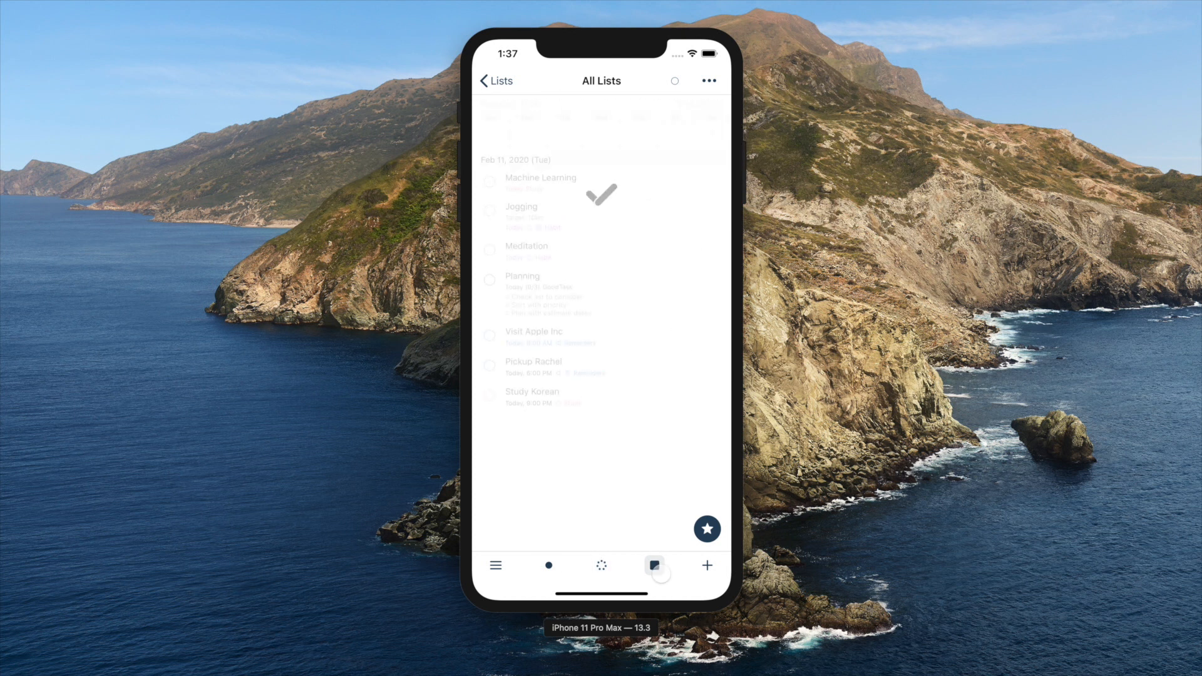
{"action": "left_click", "coordinate": [655, 566]}
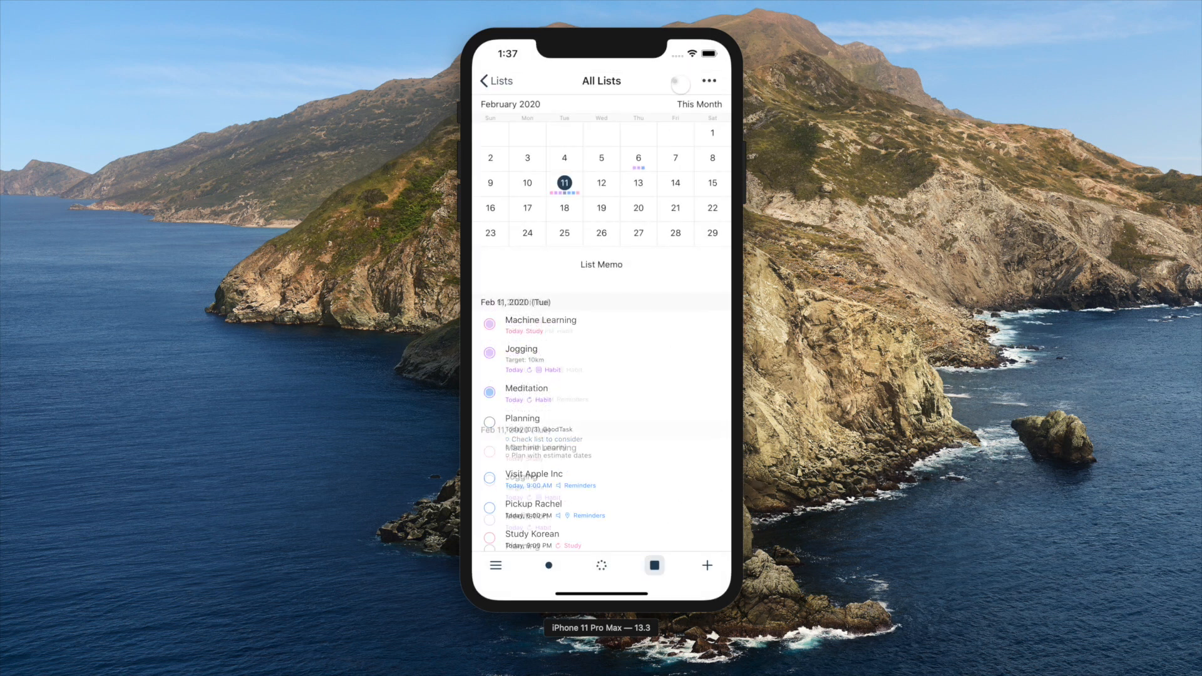
{"action": "scroll", "scroll_direction": "down", "scroll_amount": 3}
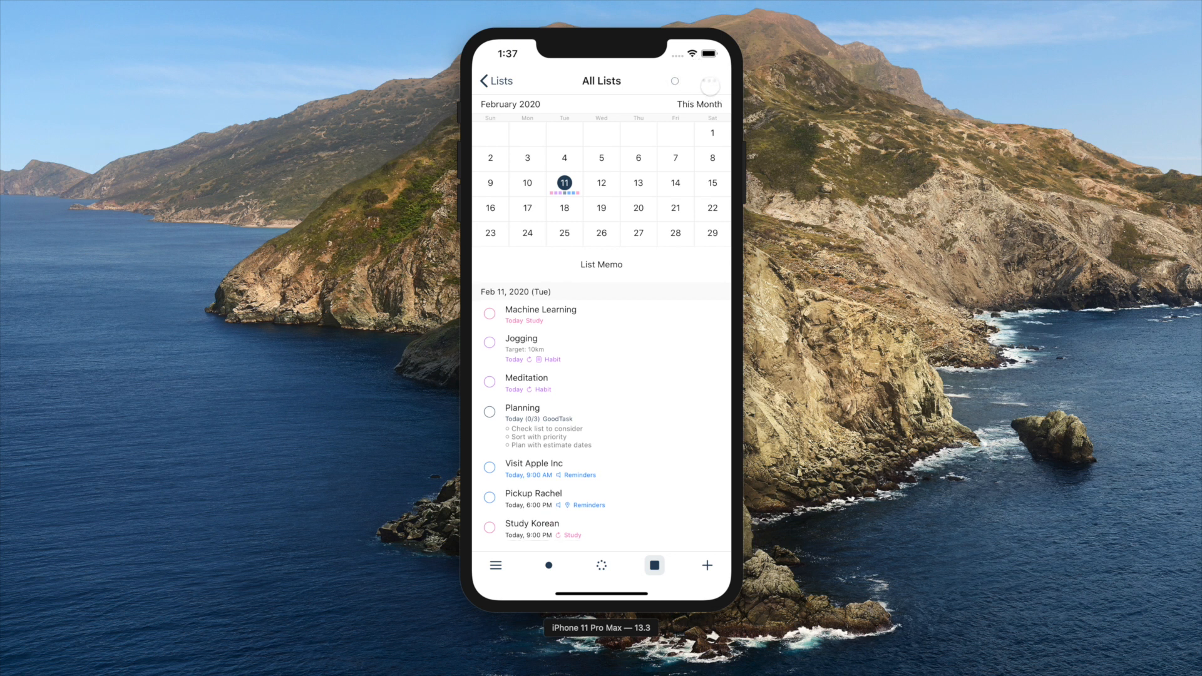
{"action": "left_click", "coordinate": [708, 81]}
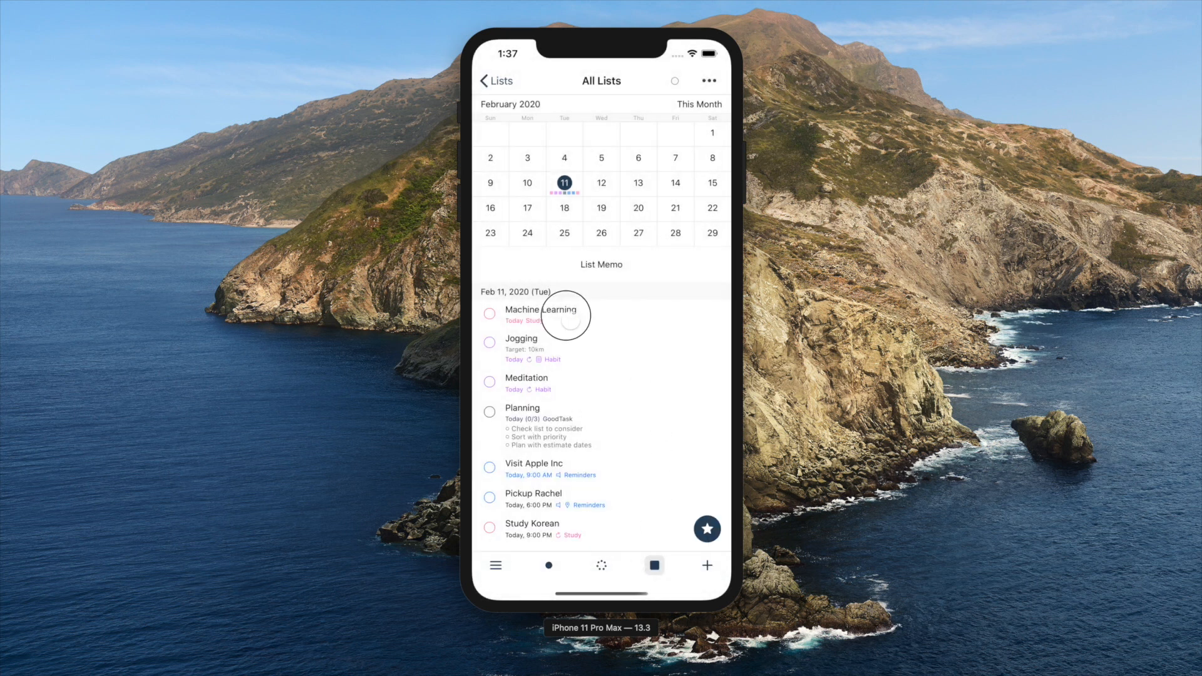
- View Machine Learning's details, then complete Visit Apple Inc and Planning from All Lists
{"action": "left_click", "coordinate": [541, 310]}
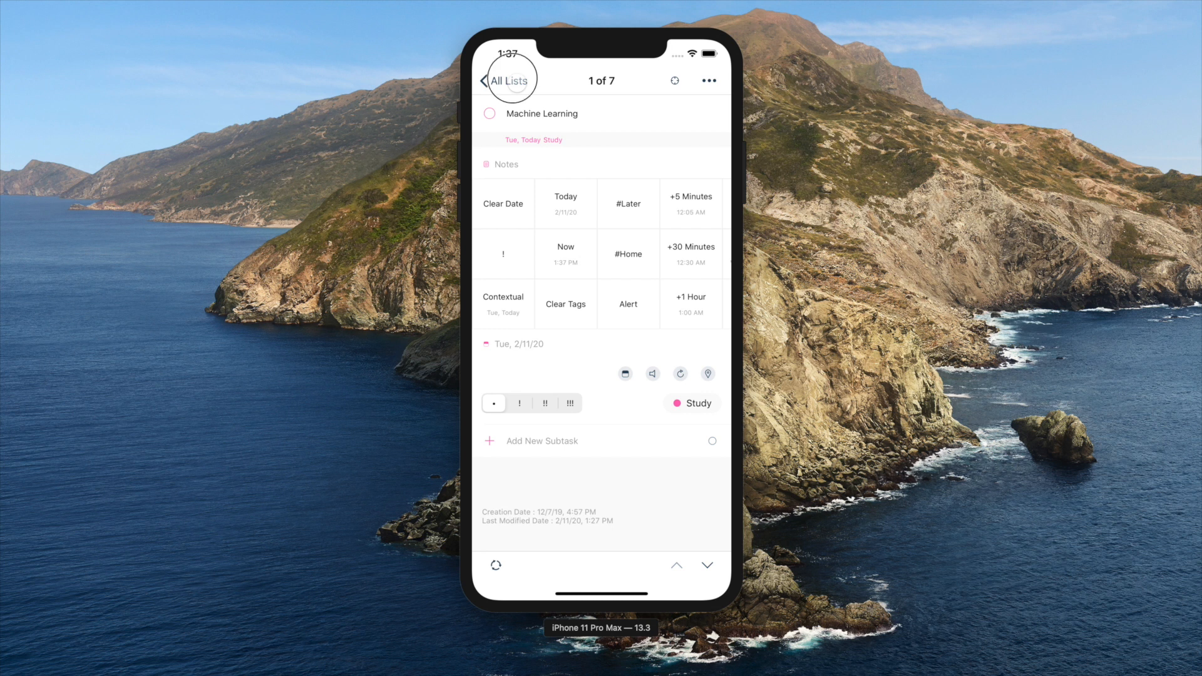
{"action": "left_click", "coordinate": [508, 81]}
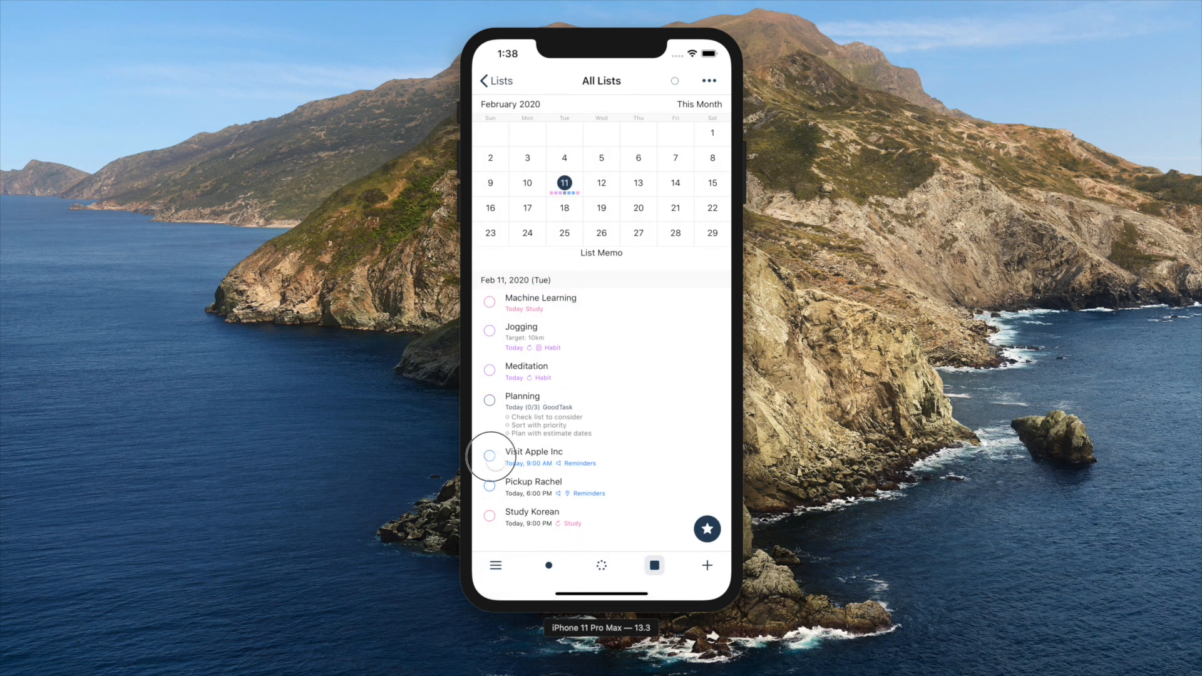
{"action": "left_click", "coordinate": [489, 457]}
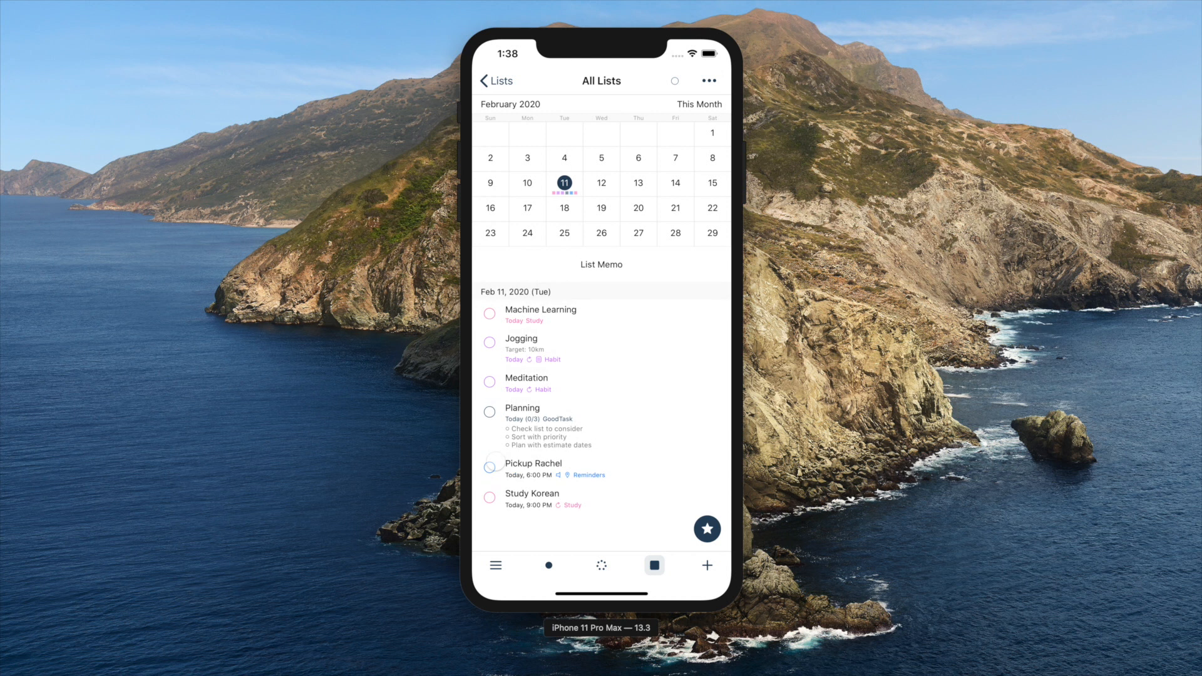
{"action": "left_click", "coordinate": [522, 407]}
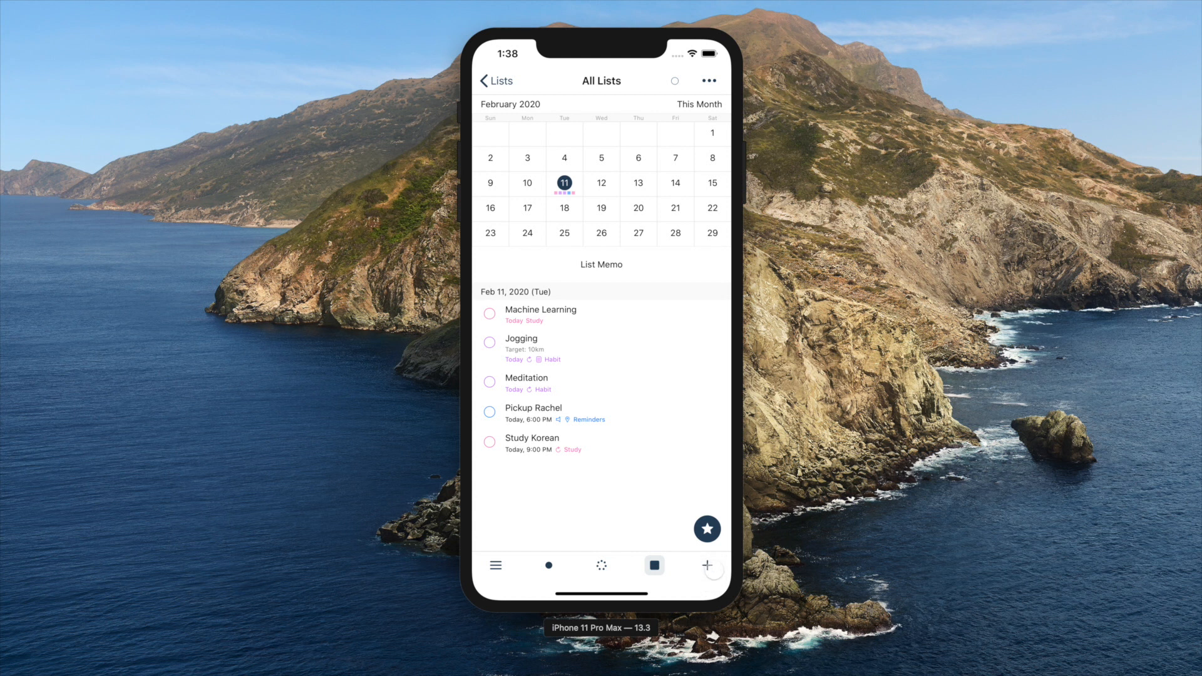
{"action": "left_click", "coordinate": [709, 566]}
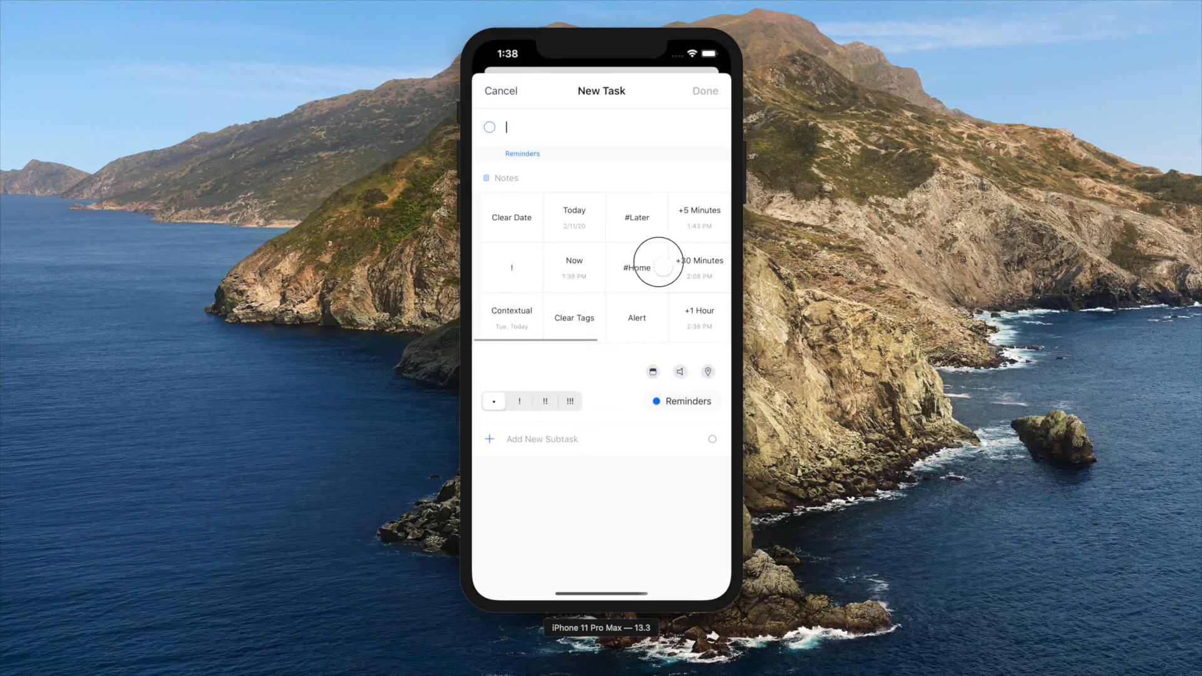
{"action": "left_click", "coordinate": [501, 91]}
{"action": "type", "text": "Test"}
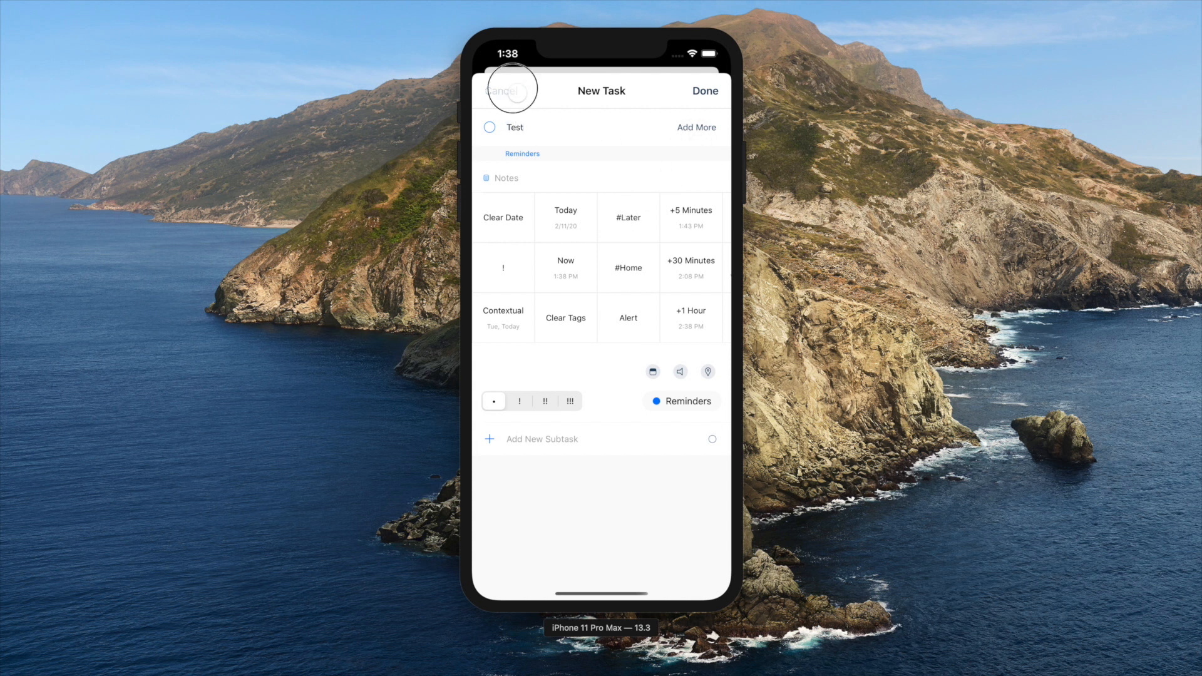
{"action": "left_click", "coordinate": [505, 90]}
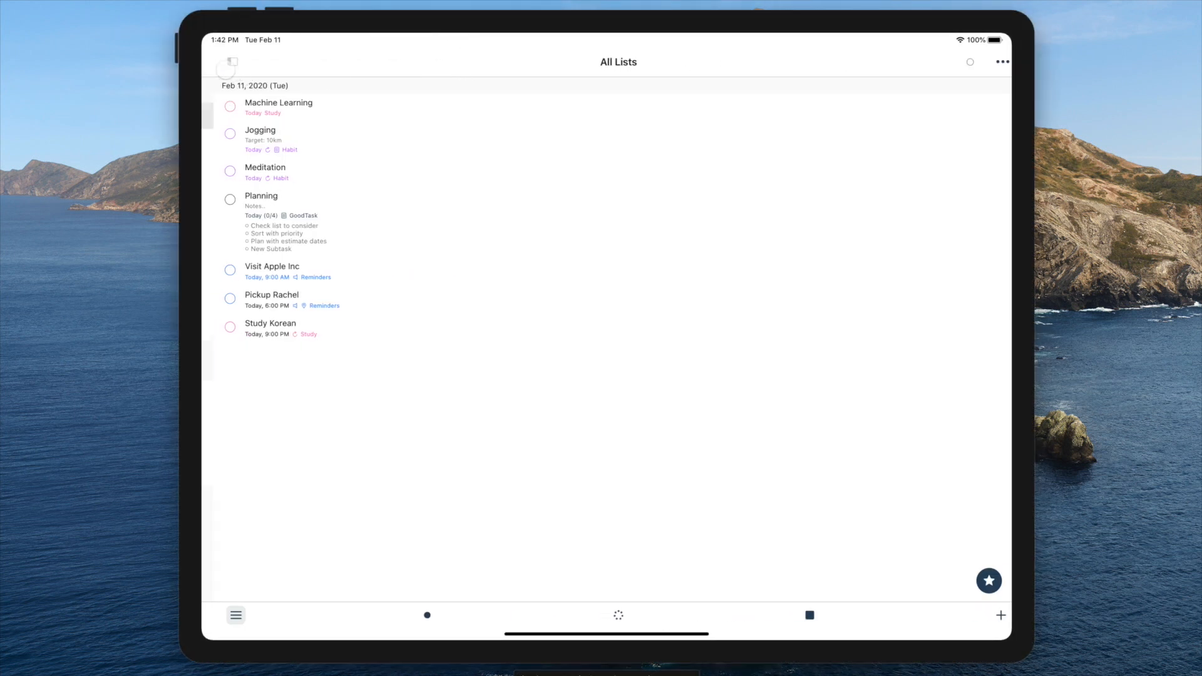
- Reveal the Lists sidebar, then open Jogging and Machine Learning in the detail pane
{"action": "left_click", "coordinate": [235, 615]}
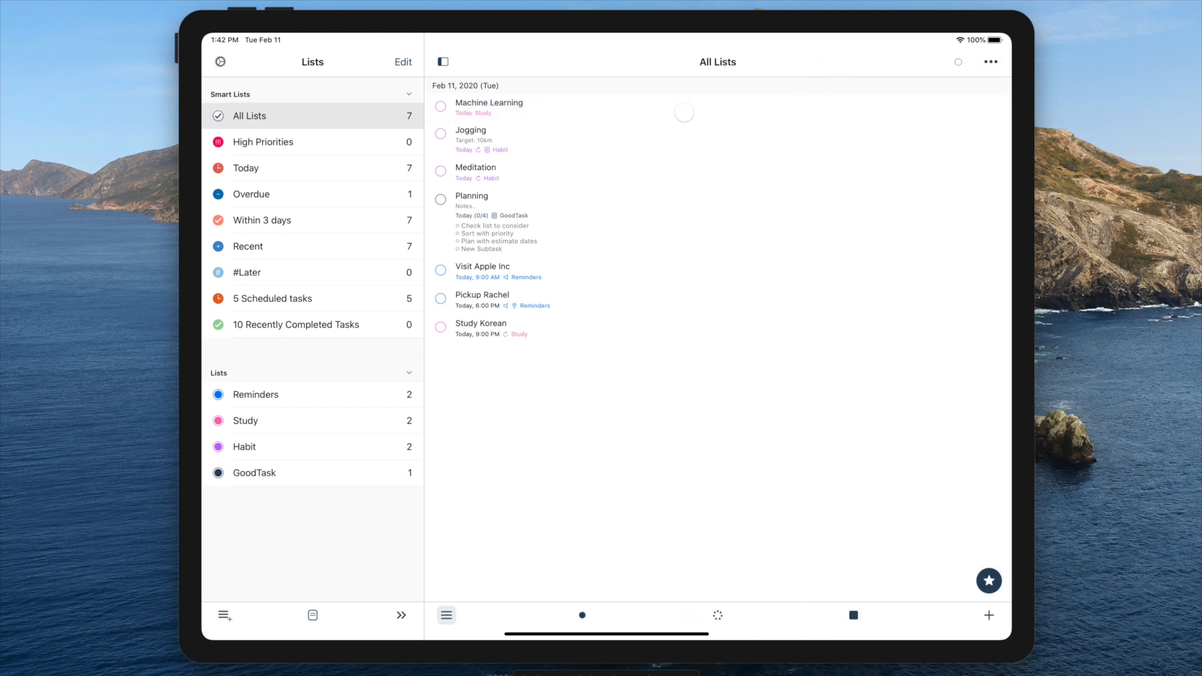
{"action": "left_click", "coordinate": [471, 139]}
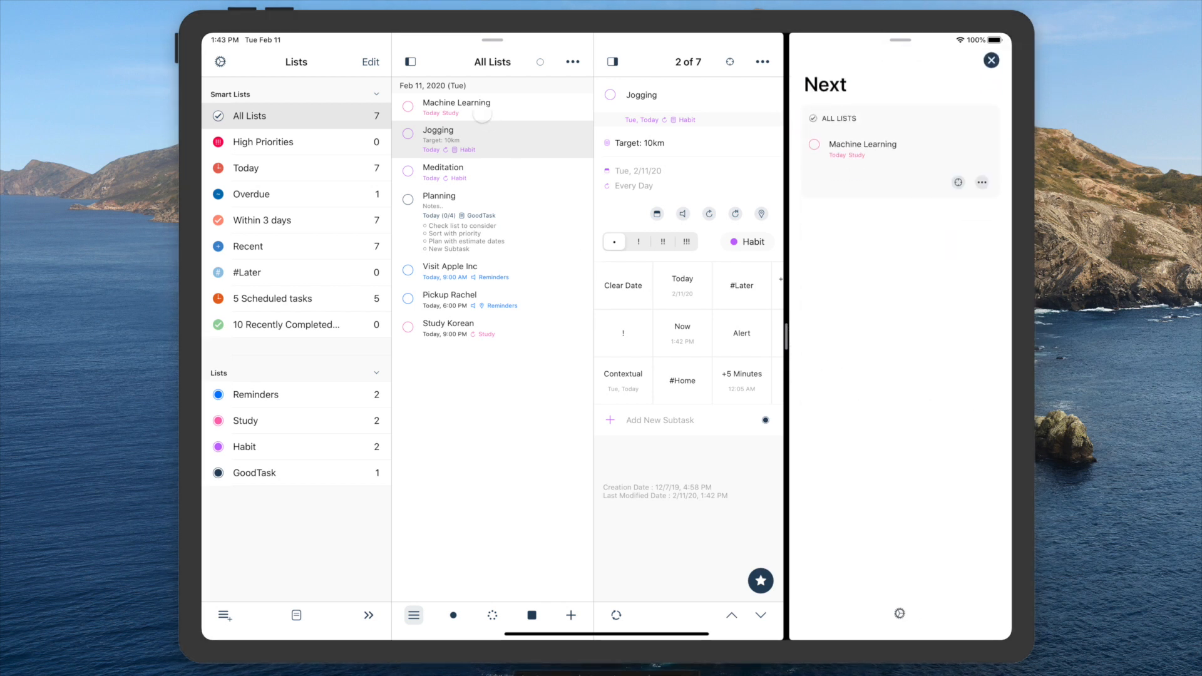
{"action": "left_click", "coordinate": [457, 107]}
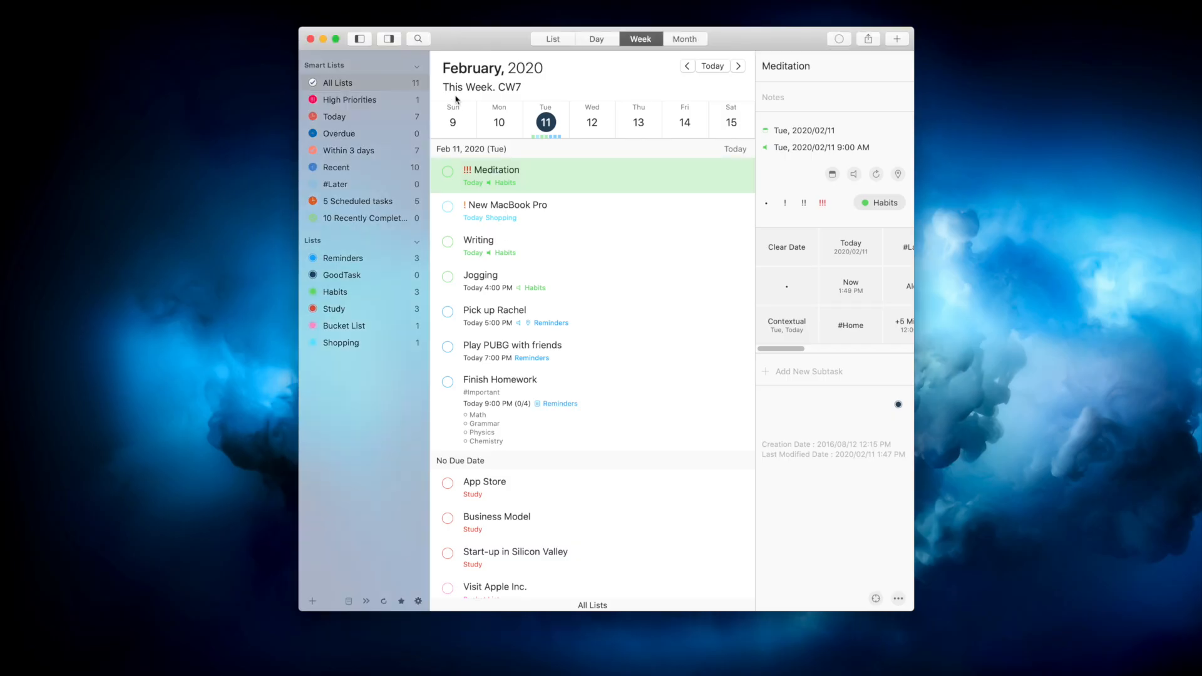
{"action": "mouse_move", "coordinate": [346, 168]}
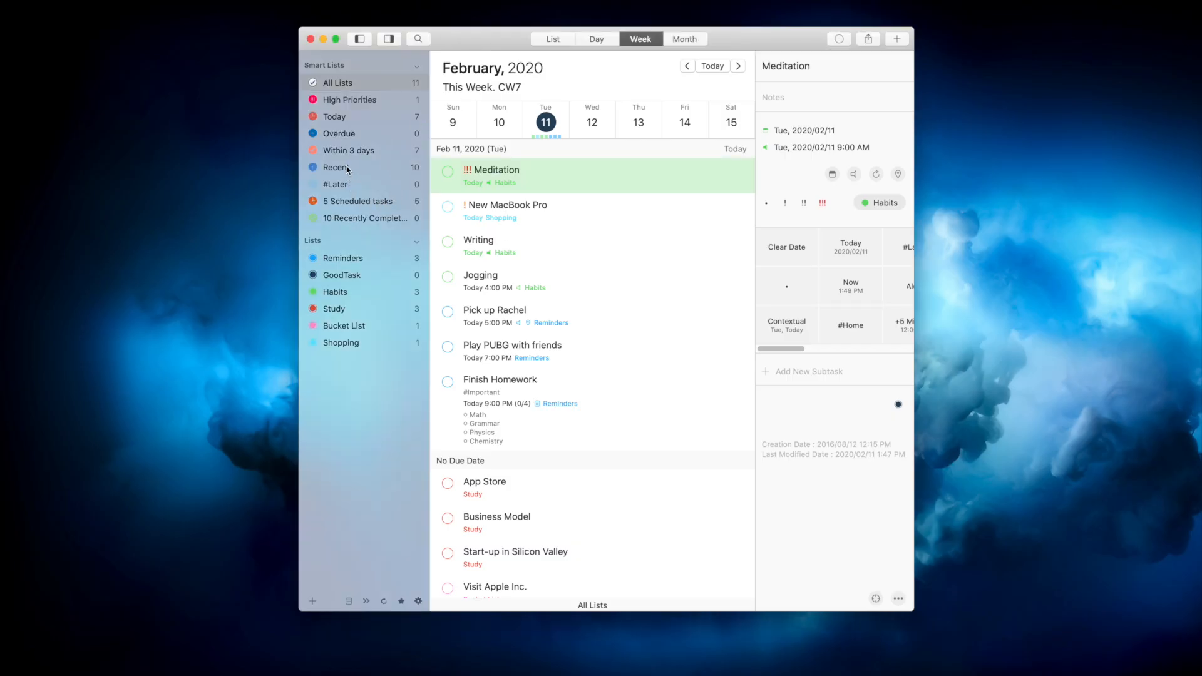
{"action": "mouse_move", "coordinate": [348, 406]}
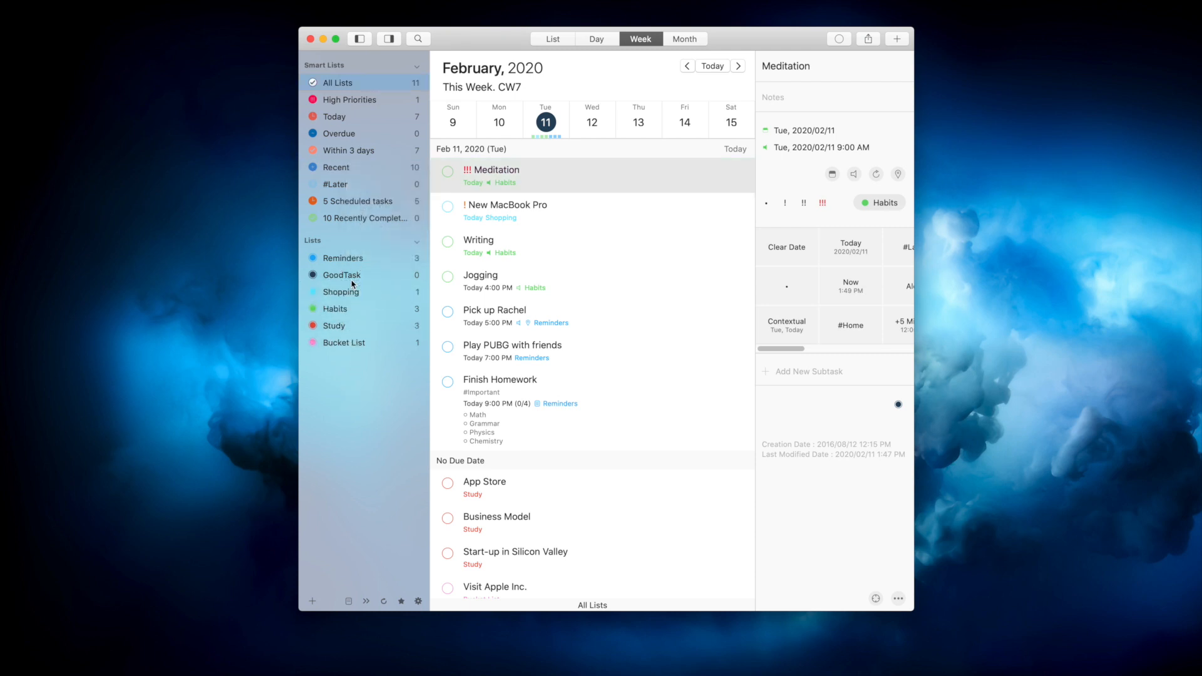
- Bring up the add group/list menu, the multi-task actions menu, and Jogging's details
{"action": "left_click", "coordinate": [311, 601]}
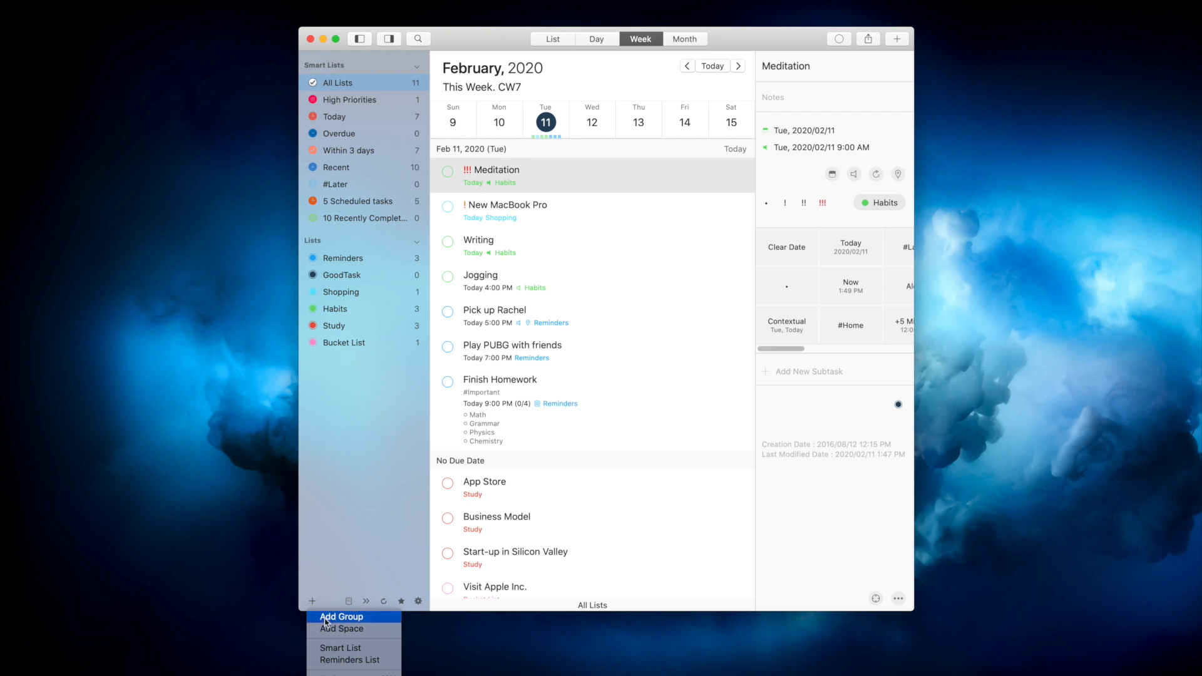
{"action": "mouse_move", "coordinate": [352, 512]}
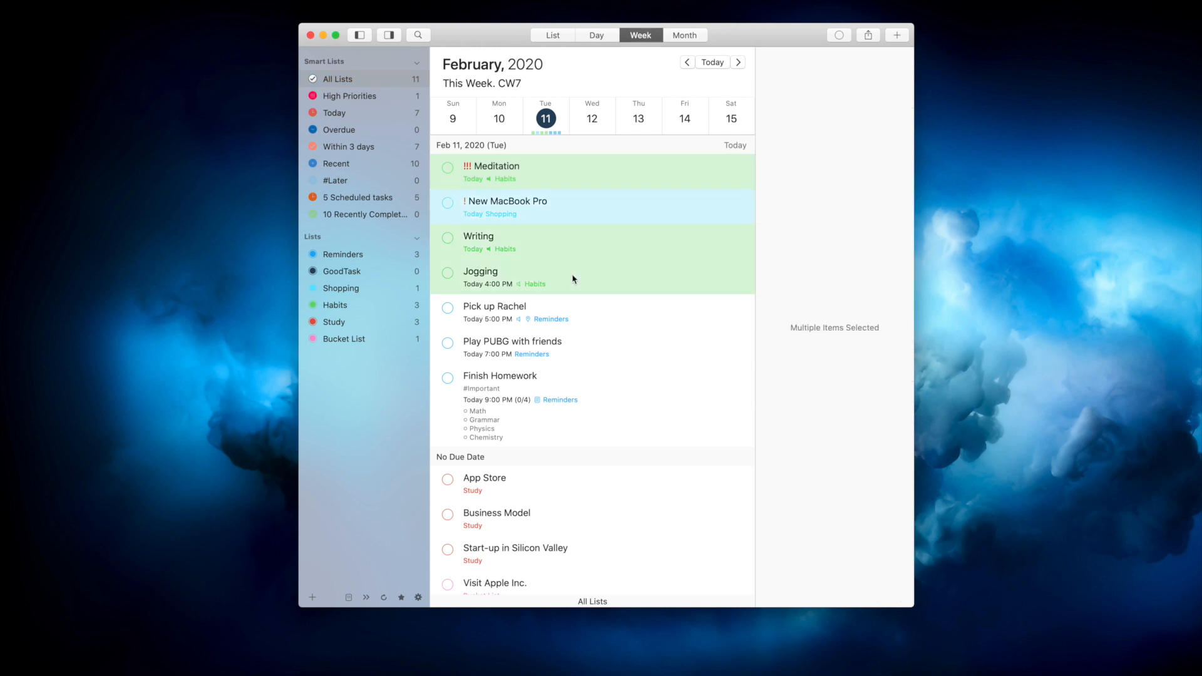
{"action": "right_click", "coordinate": [571, 277]}
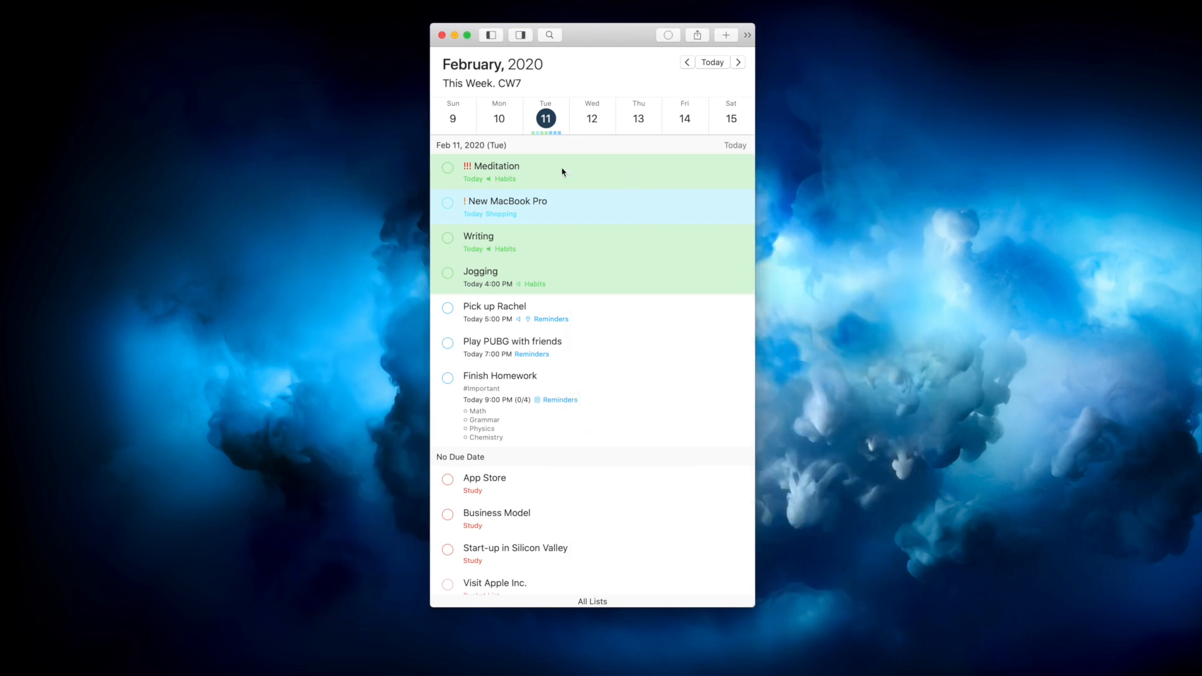
{"action": "mouse_move", "coordinate": [488, 138]}
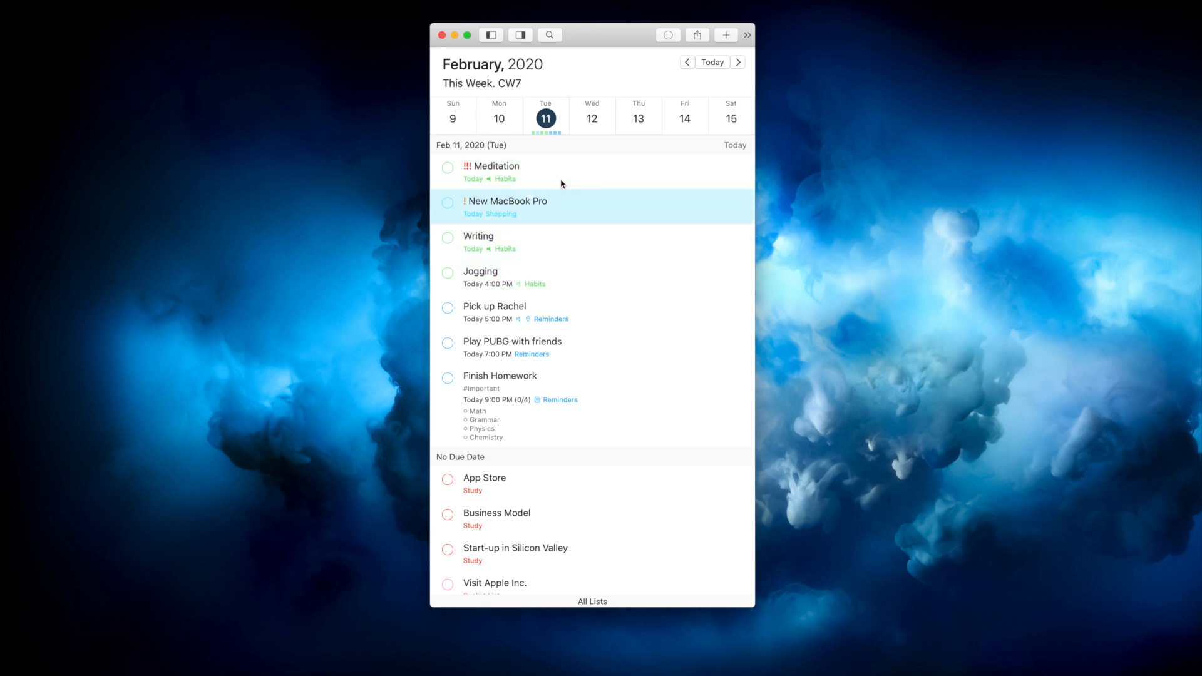
{"action": "left_click", "coordinate": [481, 271]}
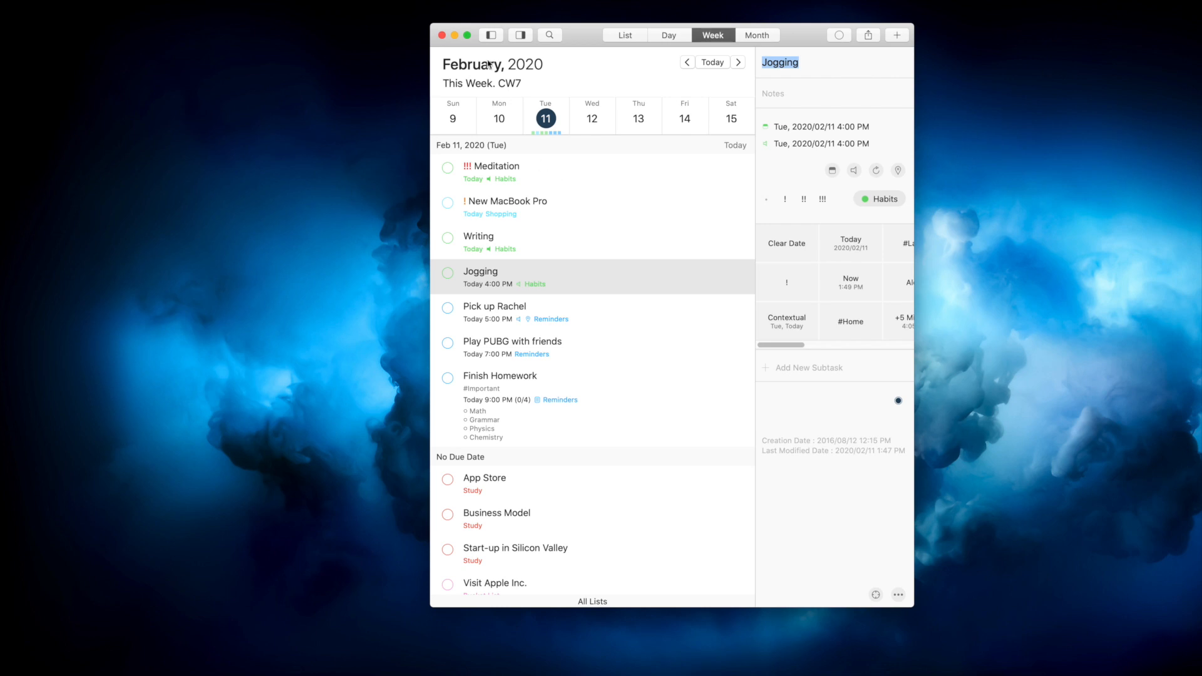
- Show the sidebar, open Finish Homework, and check off its Math subtask
{"action": "left_click", "coordinate": [491, 34]}
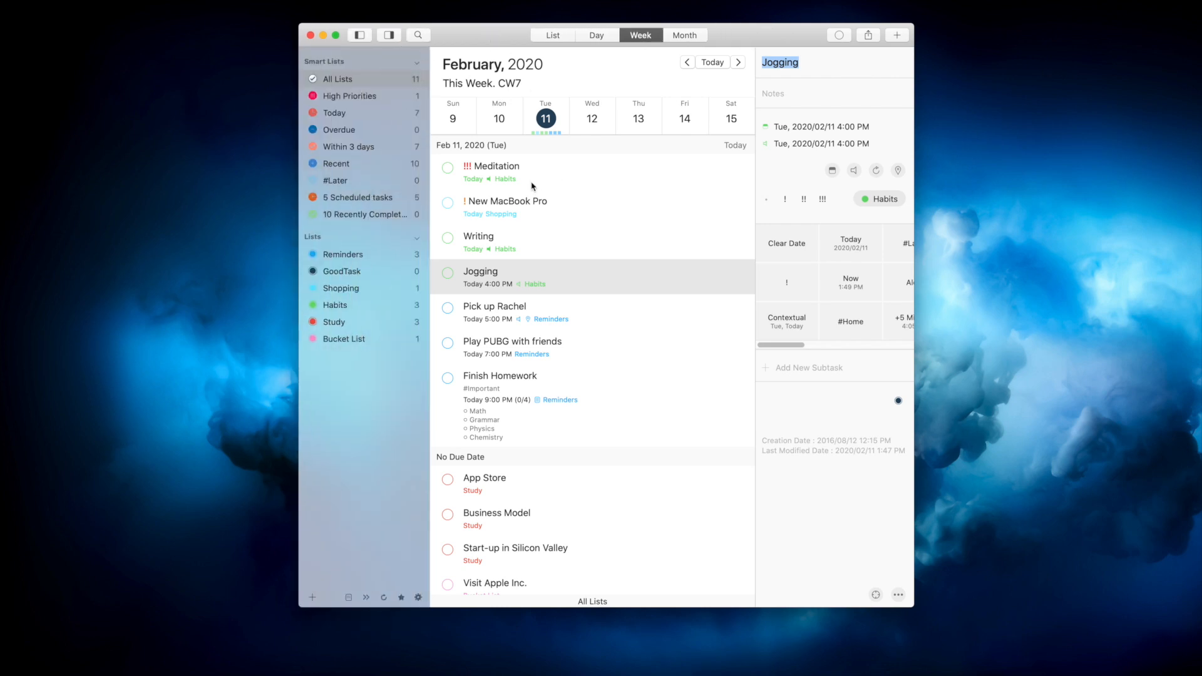
{"action": "left_click", "coordinate": [500, 376]}
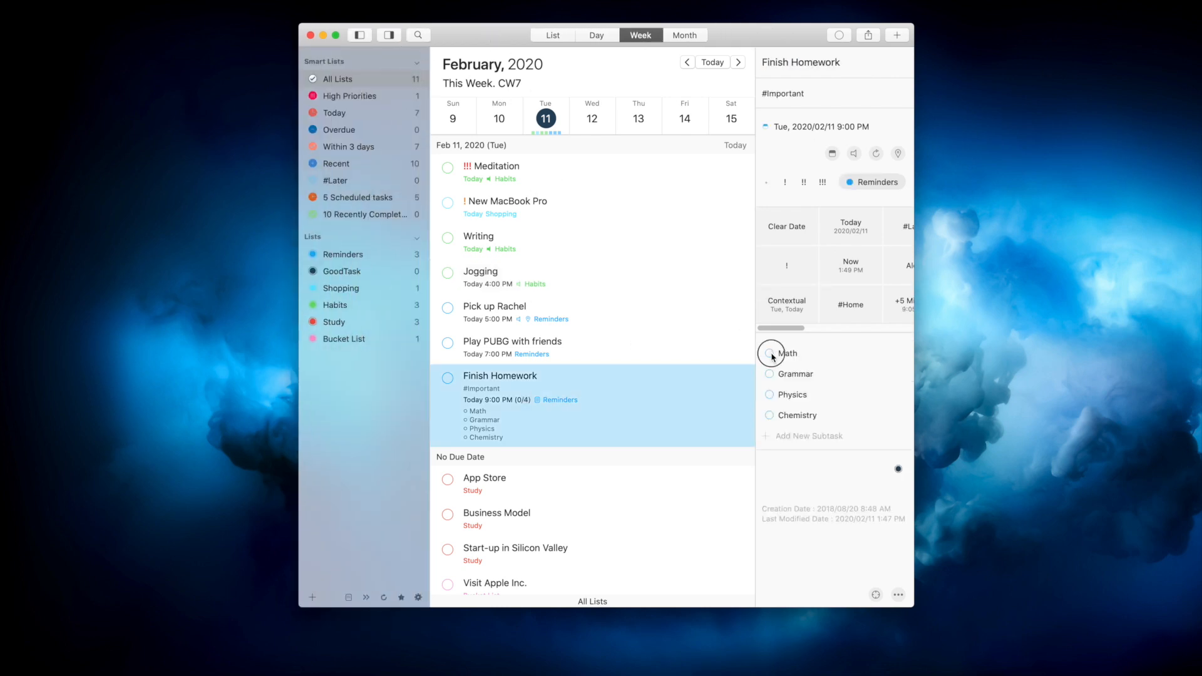
{"action": "left_click", "coordinate": [769, 353]}
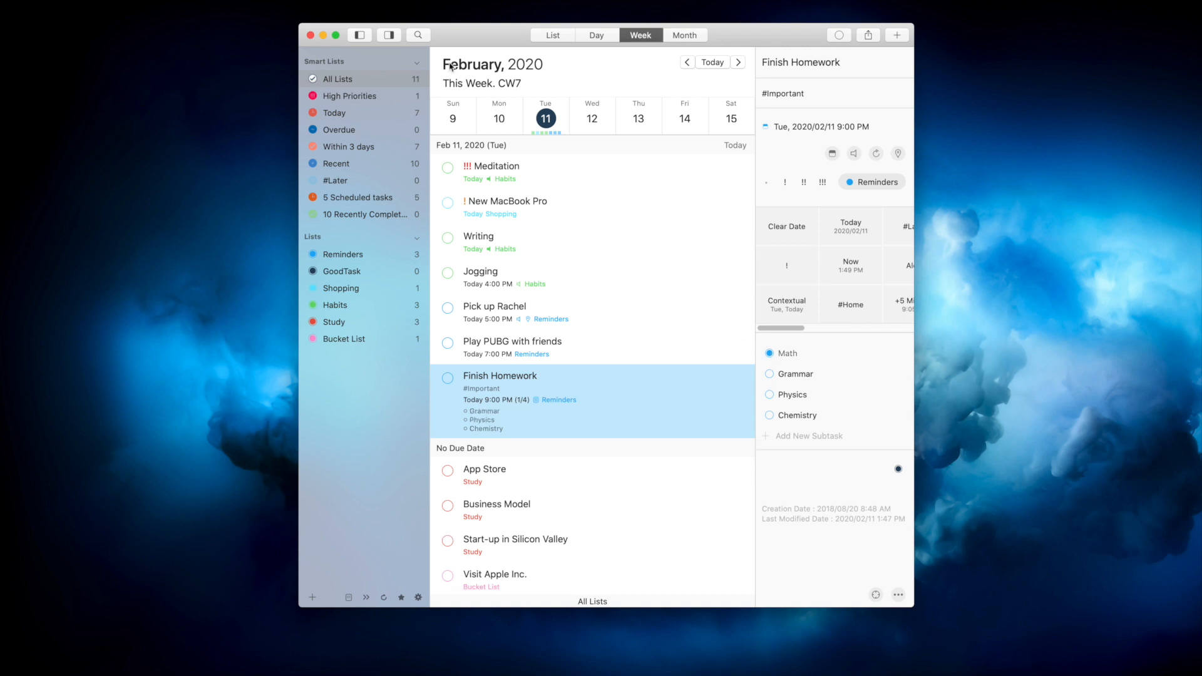